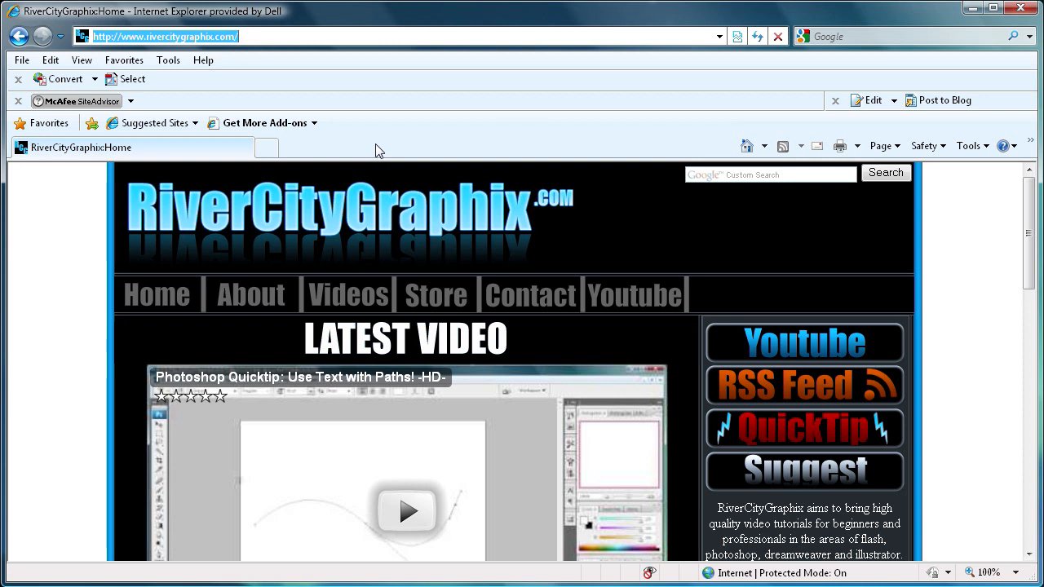
{"action": "mouse_move", "coordinate": [55, 282]}
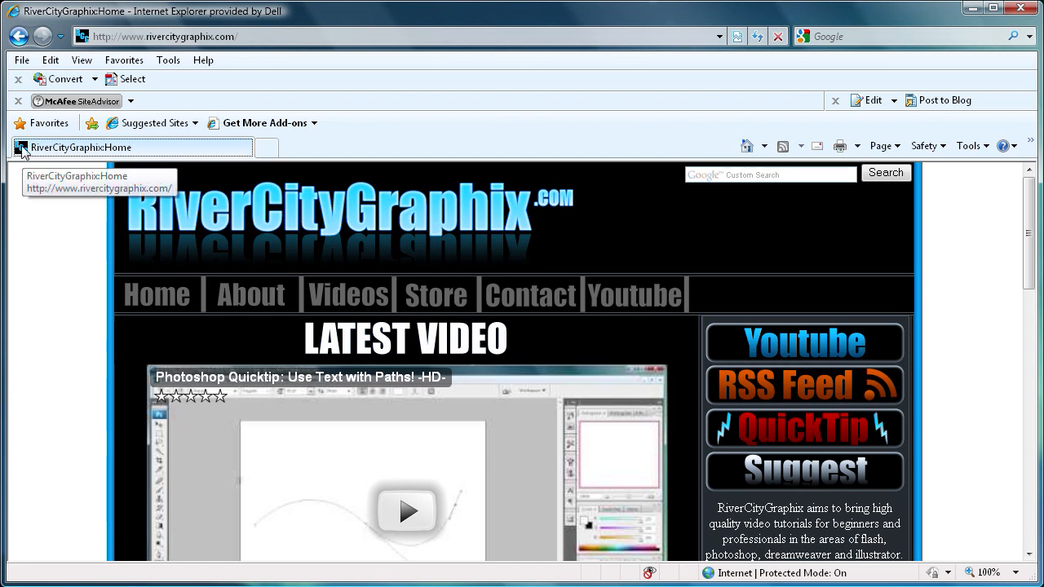
{"action": "mouse_move", "coordinate": [169, 79]}
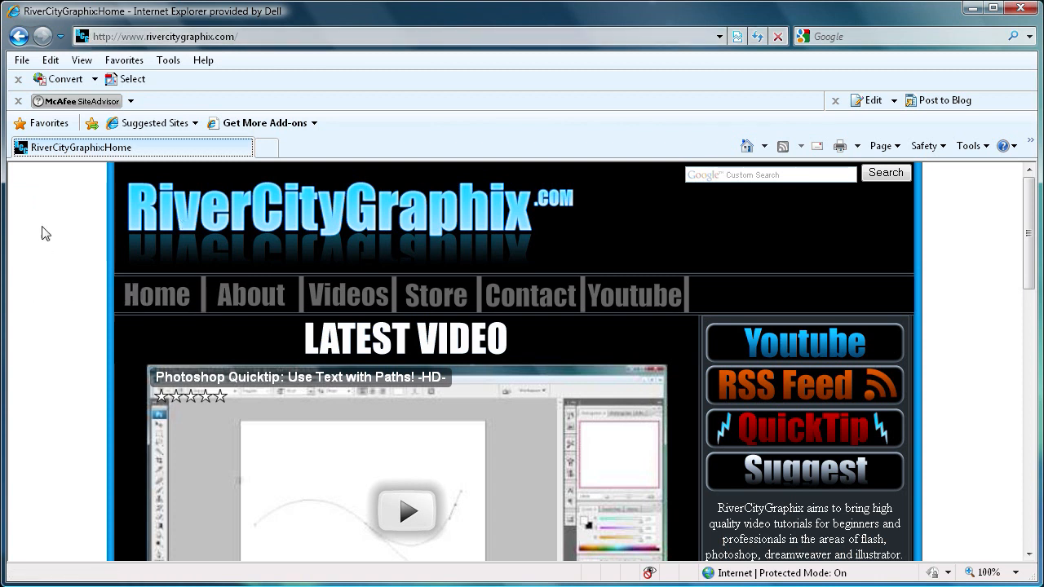
{"action": "mouse_move", "coordinate": [124, 60]}
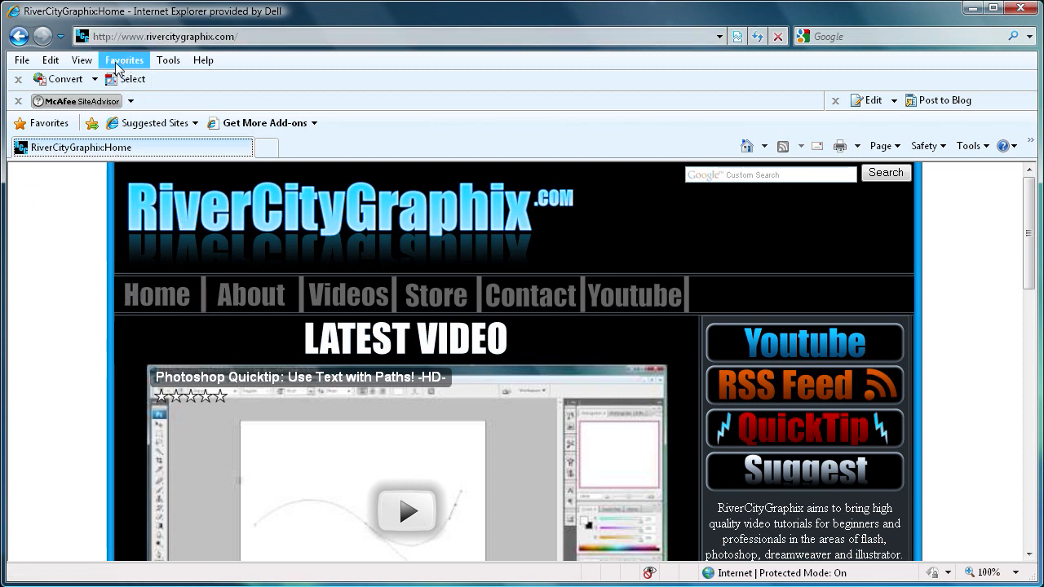
{"action": "mouse_move", "coordinate": [31, 155]}
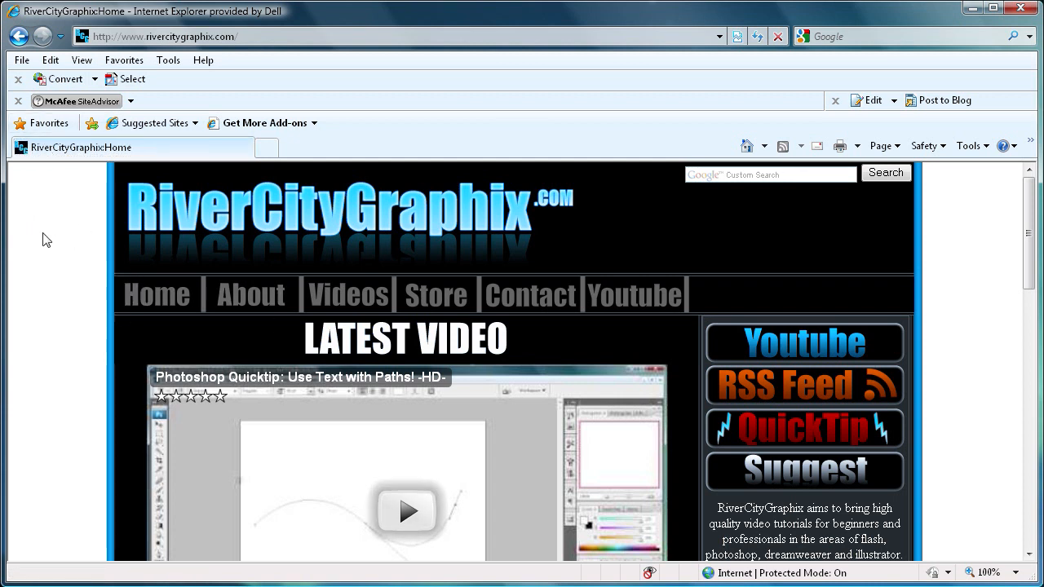
{"action": "mouse_move", "coordinate": [36, 169]}
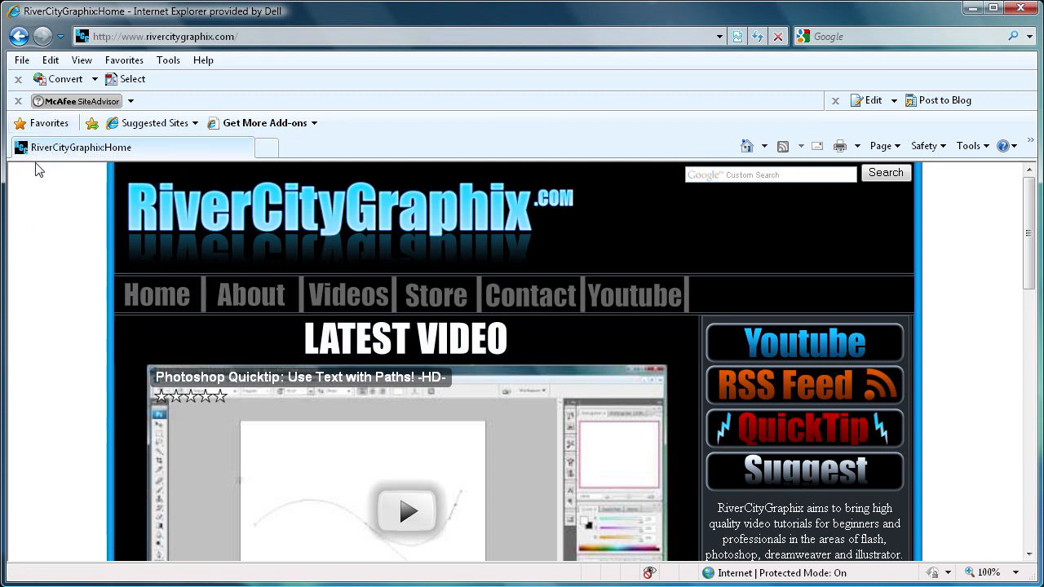
{"action": "mouse_move", "coordinate": [31, 170]}
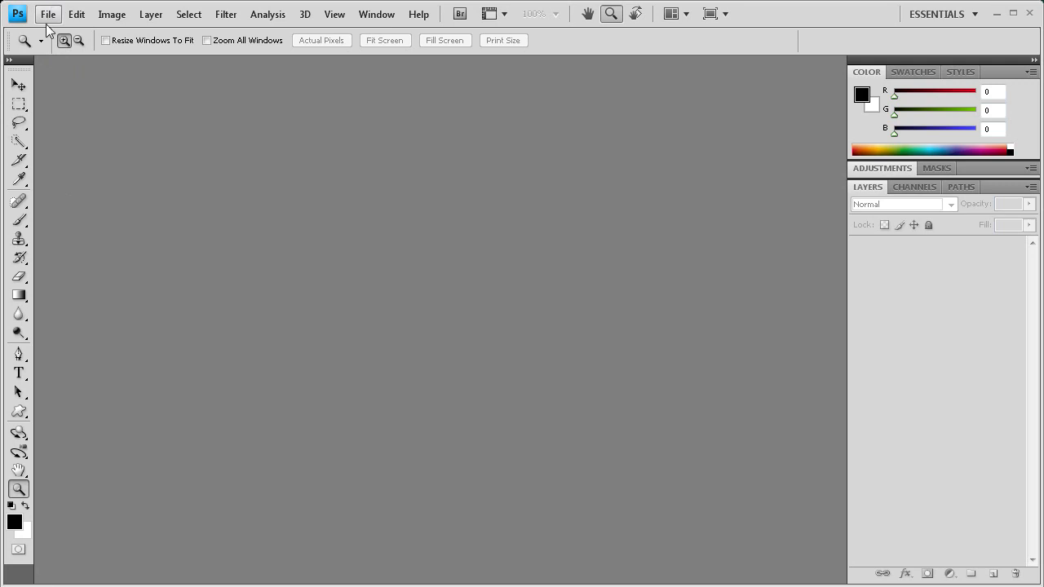
Step: Create a 16×16 px transparent-background document and zoom in on the canvas
{"action": "left_click", "coordinate": [48, 14]}
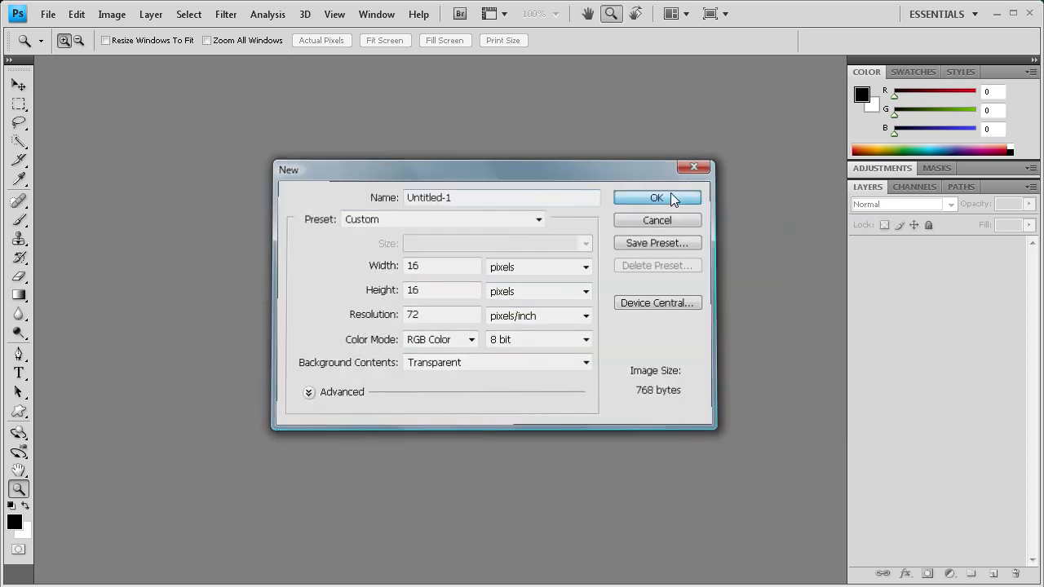
{"action": "left_click", "coordinate": [657, 197]}
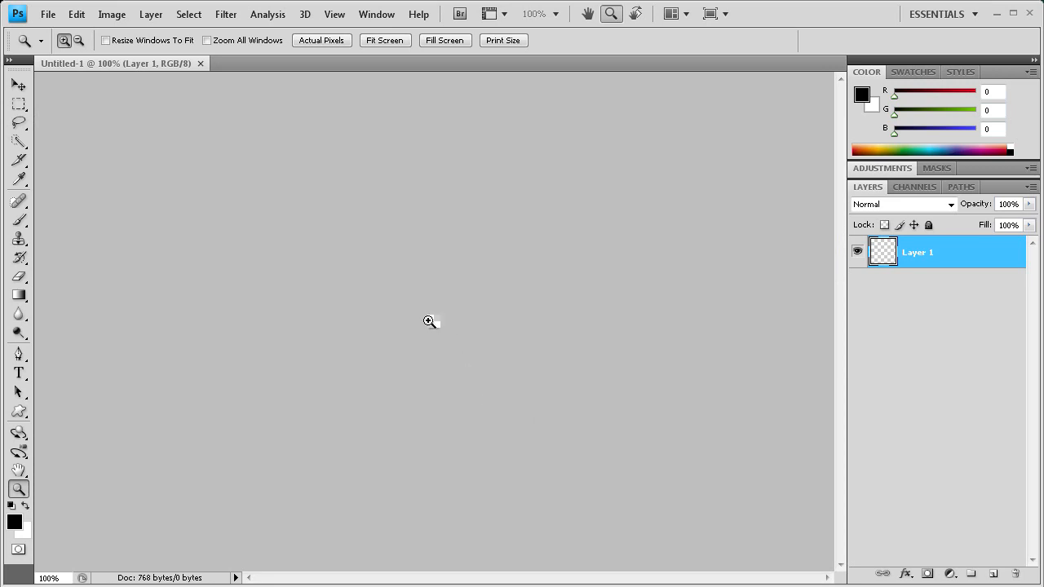
{"action": "left_click", "coordinate": [430, 322]}
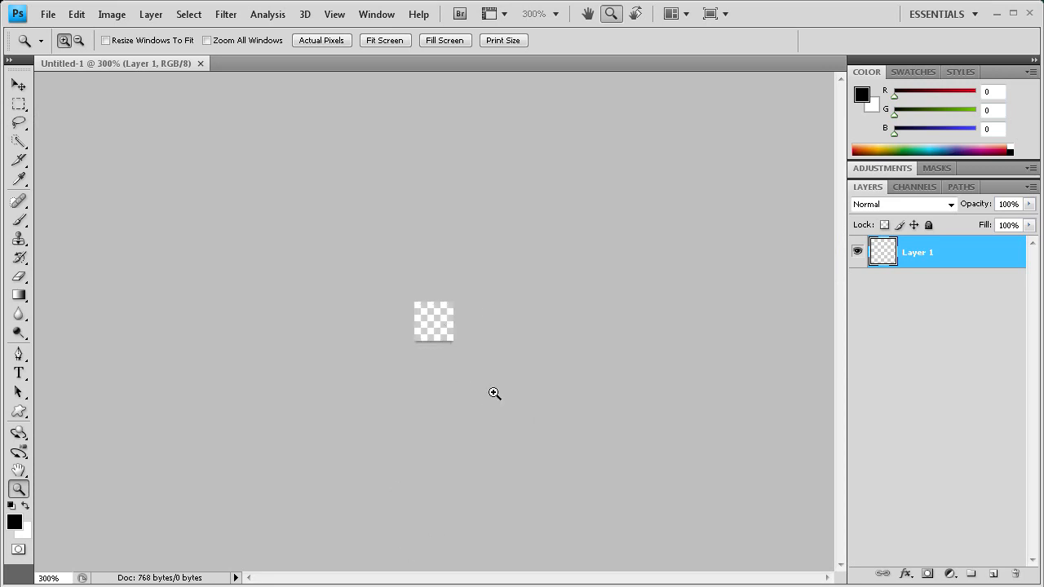
{"action": "mouse_move", "coordinate": [4, 298]}
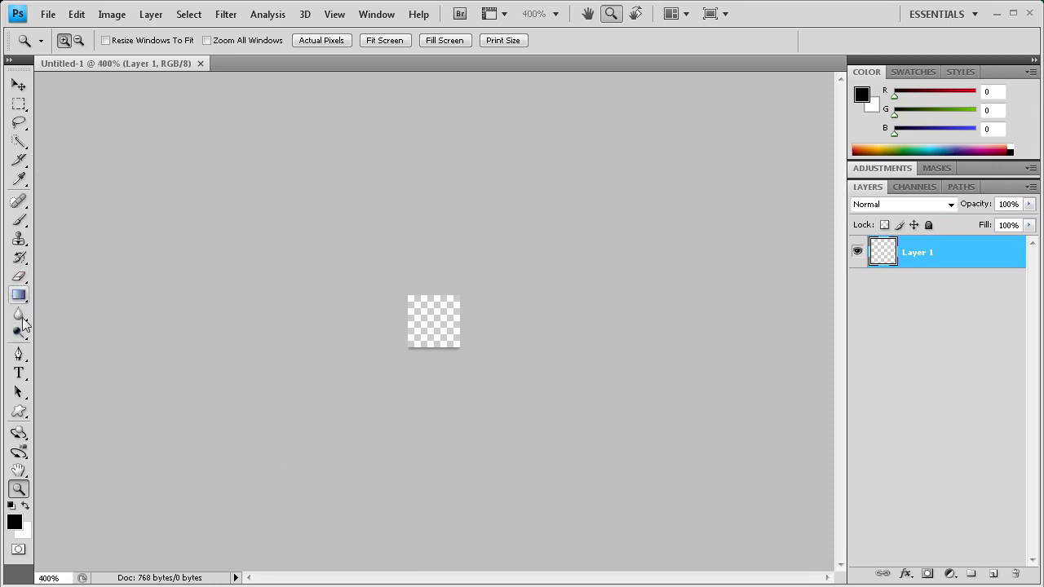
Step: Set up a light blue gradient in the Gradient Editor, starting with the first stop's colour
{"action": "left_click", "coordinate": [18, 295]}
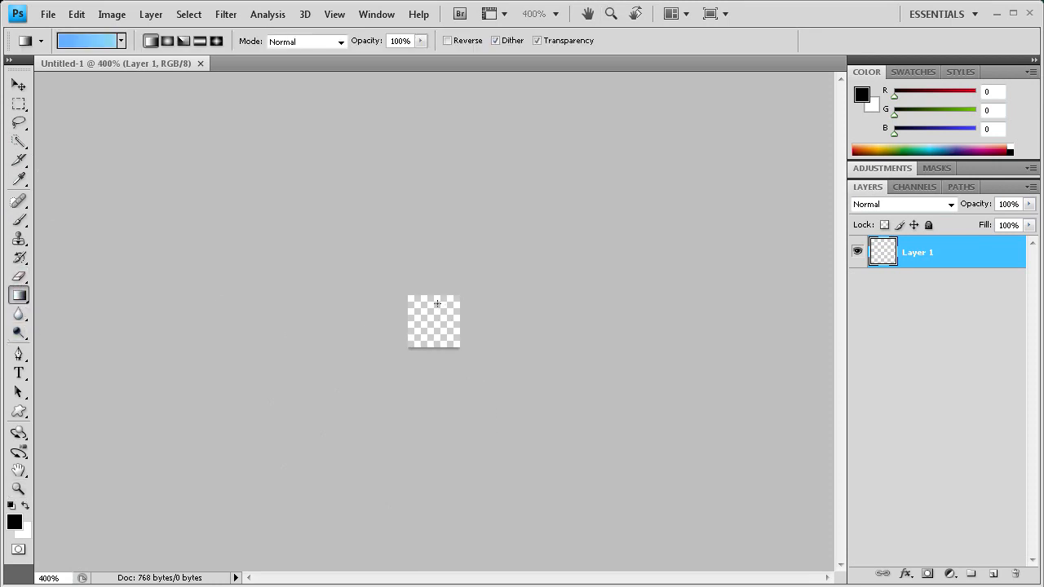
{"action": "left_click", "coordinate": [84, 39]}
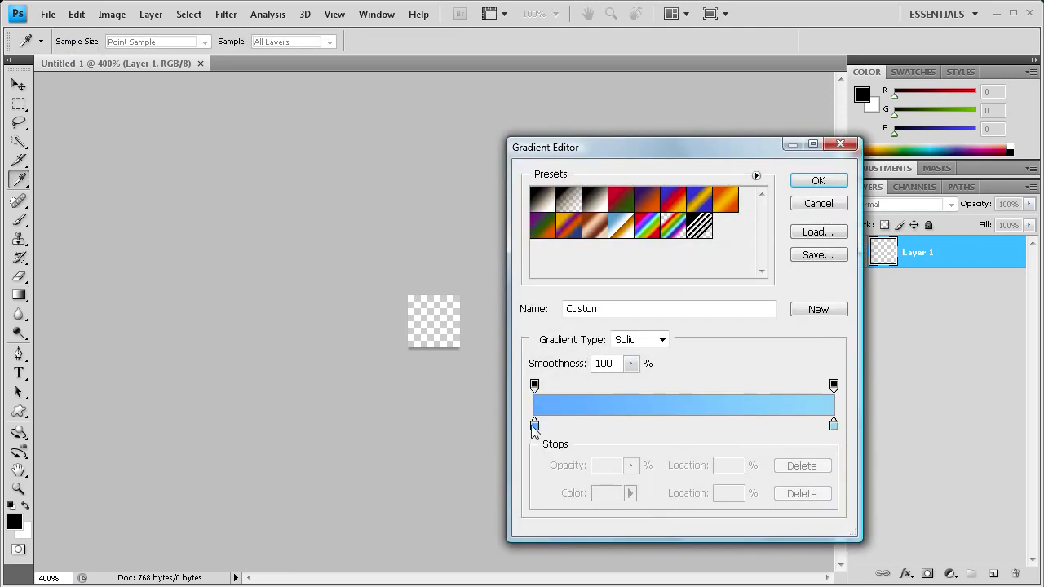
{"action": "double_click", "coordinate": [534, 425]}
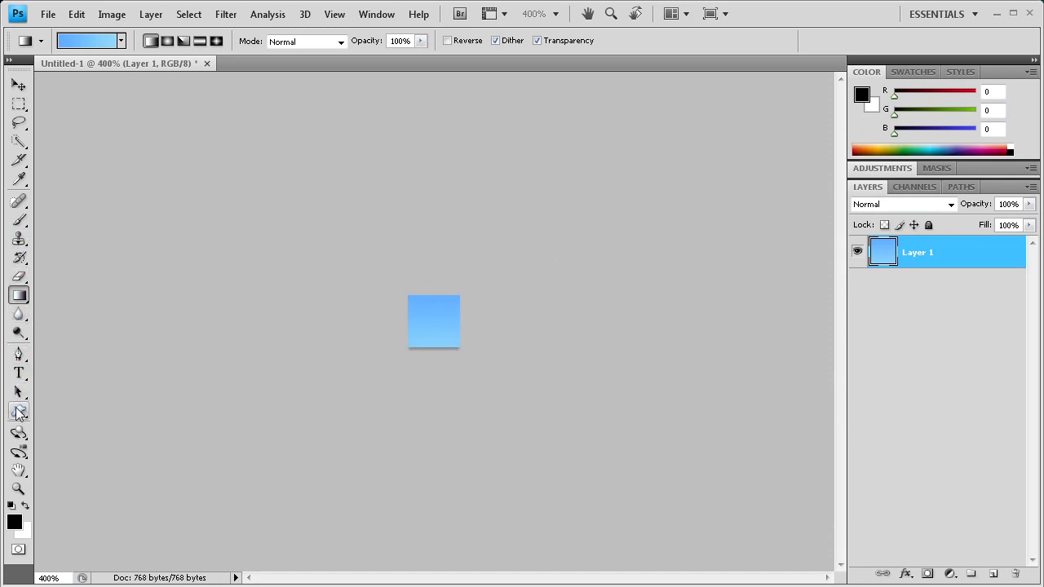
Step: Load the All custom shape library into the Custom Shape tool's picker
{"action": "left_click", "coordinate": [18, 411]}
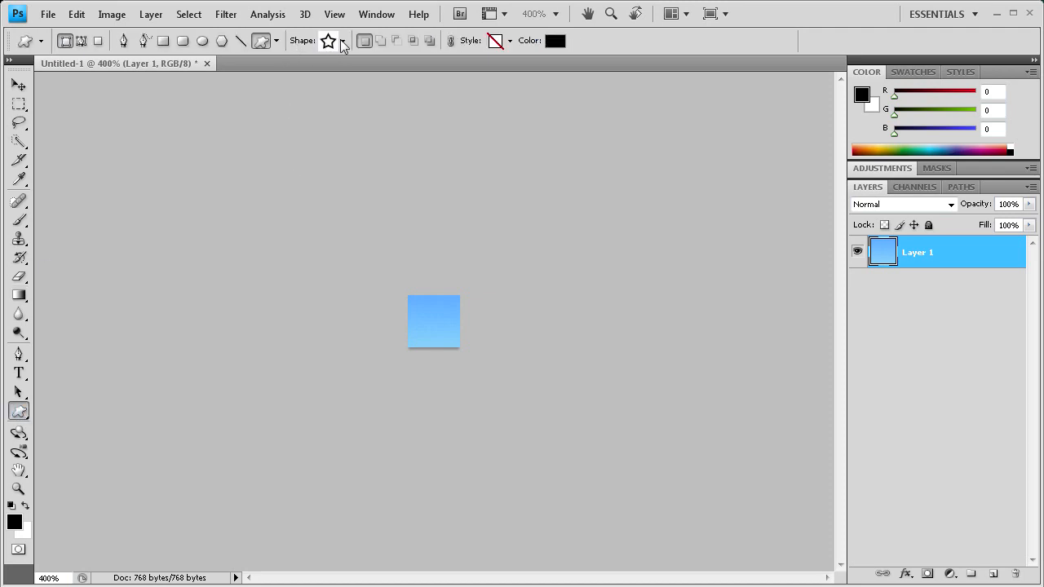
{"action": "left_click", "coordinate": [342, 41]}
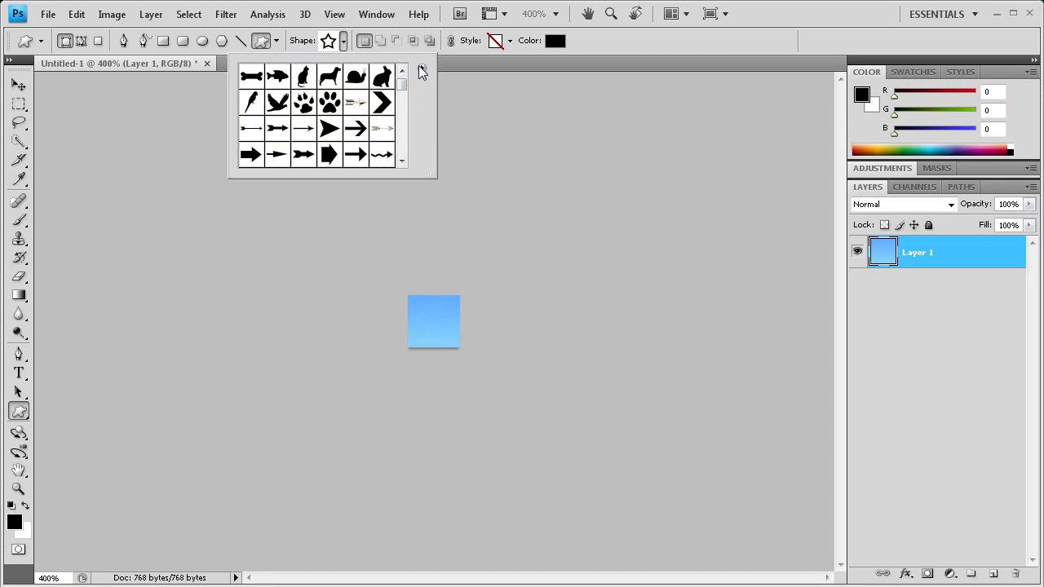
{"action": "left_click", "coordinate": [423, 68]}
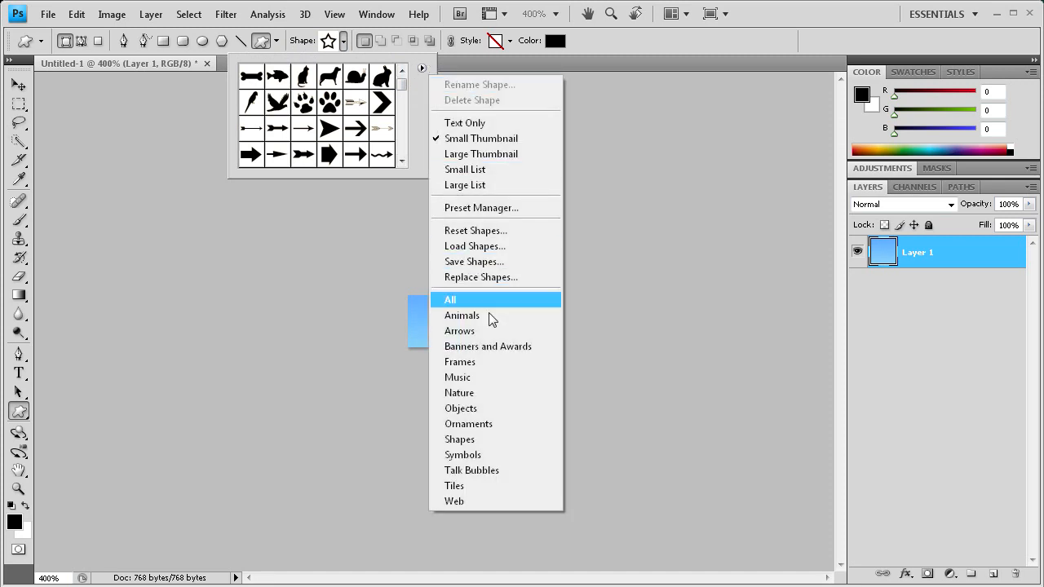
{"action": "left_click", "coordinate": [450, 299]}
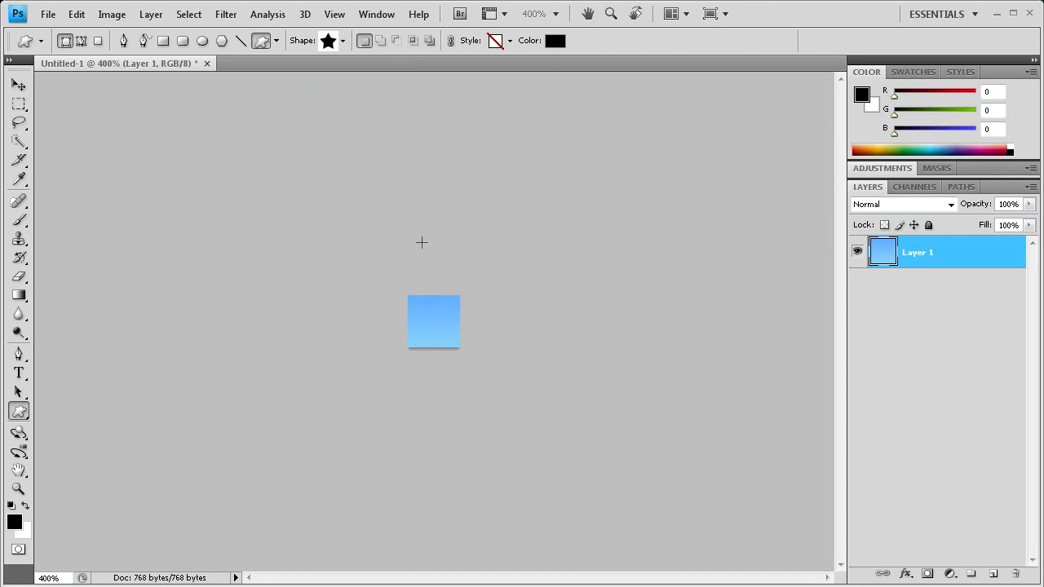
Step: Draw a black star across the gradient square, hide its path outline, and zoom in
{"action": "left_click_drag", "start_coordinate": [422, 242], "coordinate": [438, 343]}
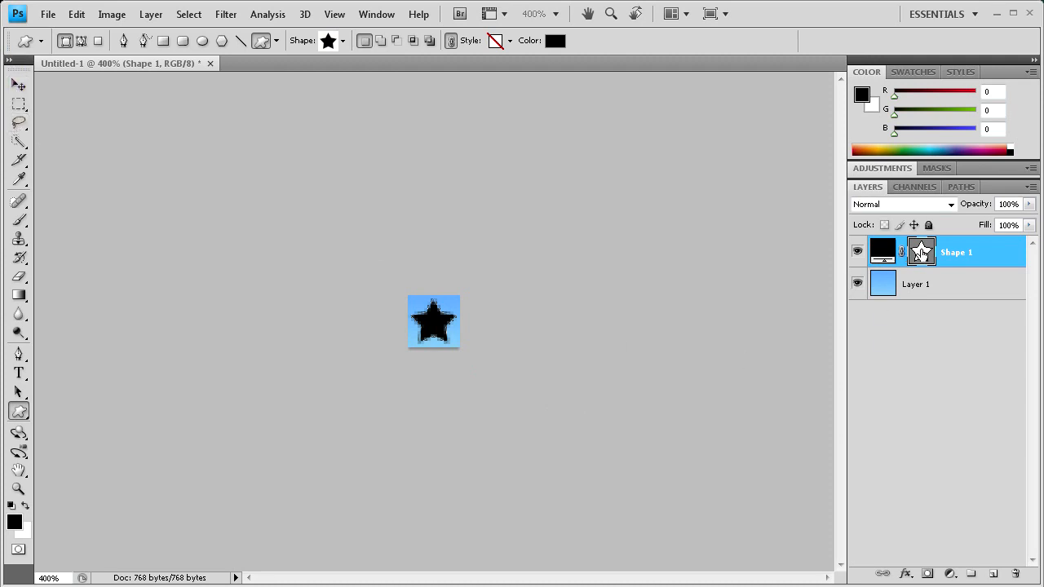
{"action": "left_click", "coordinate": [921, 251]}
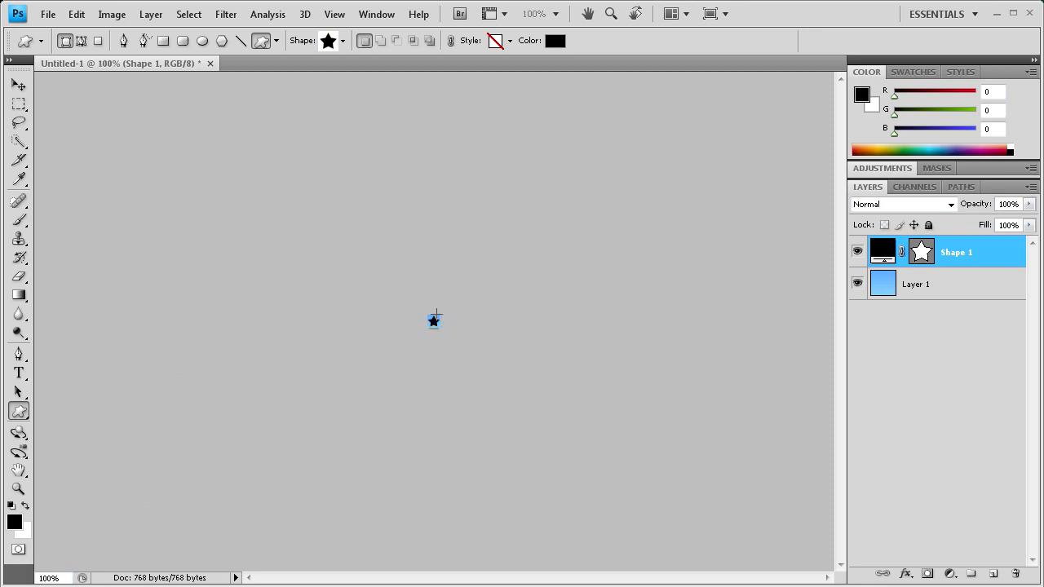
{"action": "mouse_move", "coordinate": [367, 291]}
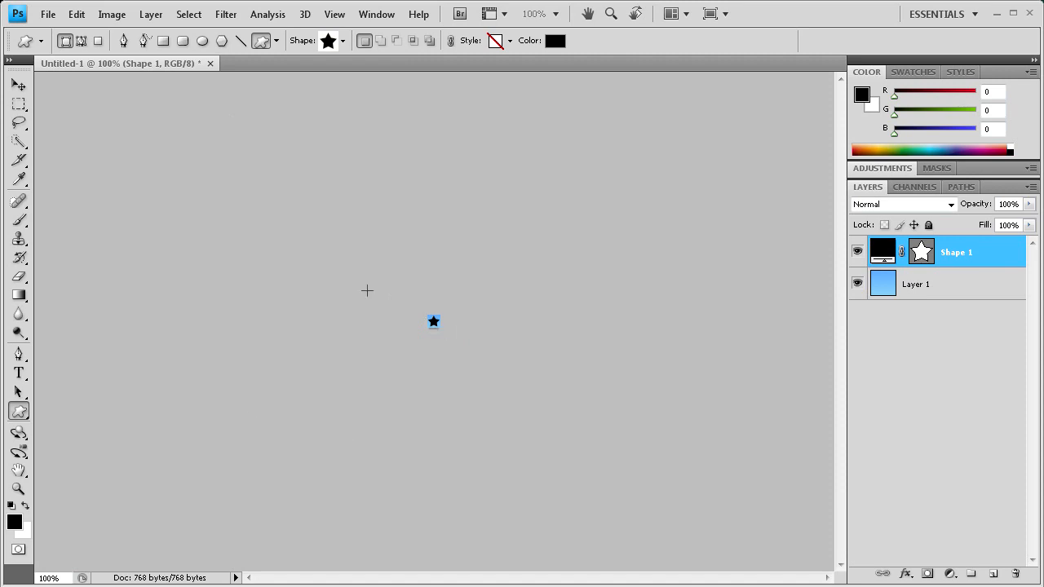
{"action": "mouse_move", "coordinate": [483, 321]}
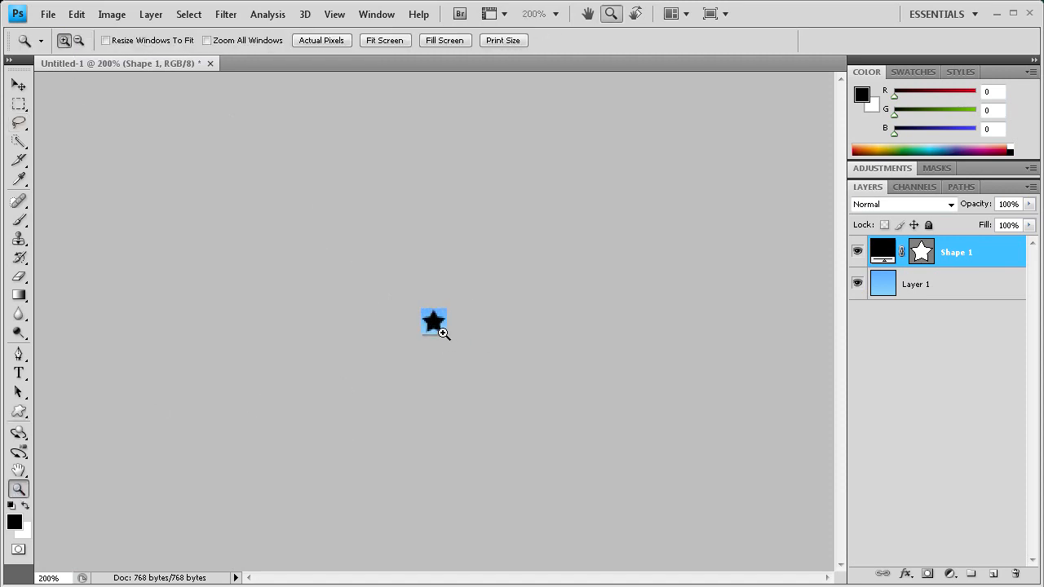
{"action": "left_click", "coordinate": [434, 320]}
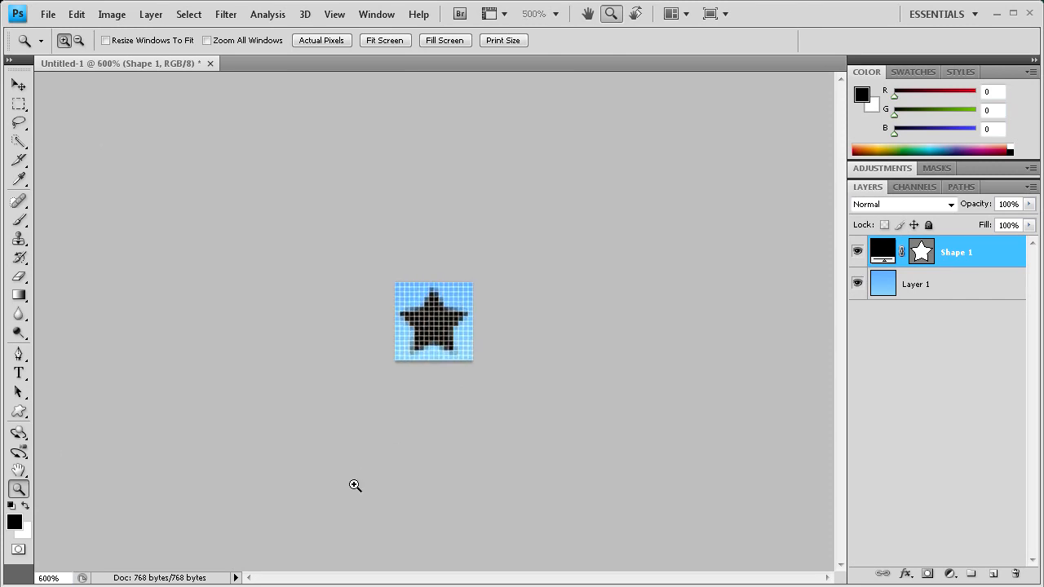
{"action": "left_click", "coordinate": [47, 14]}
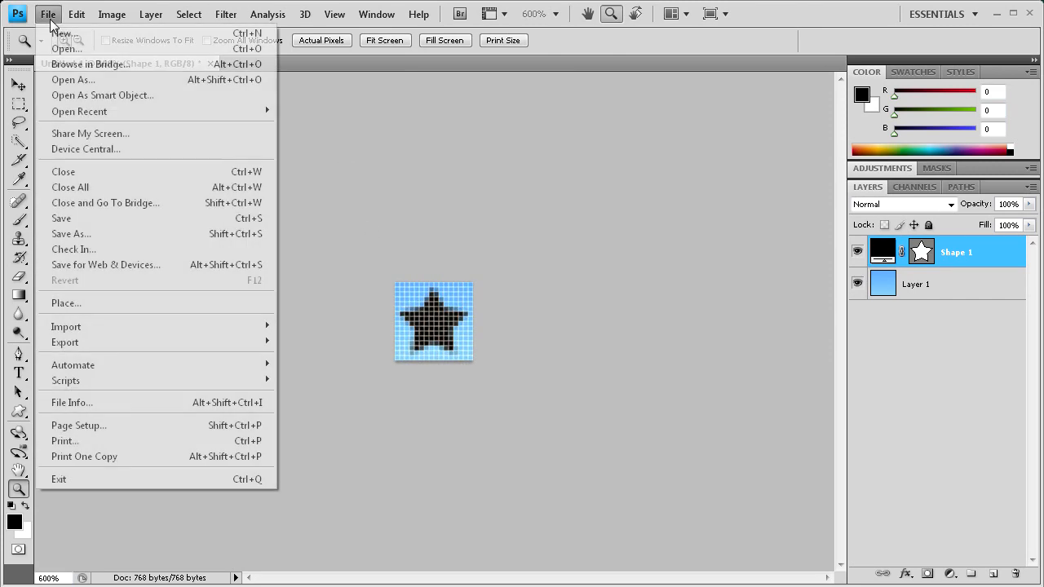
{"action": "mouse_move", "coordinate": [106, 264]}
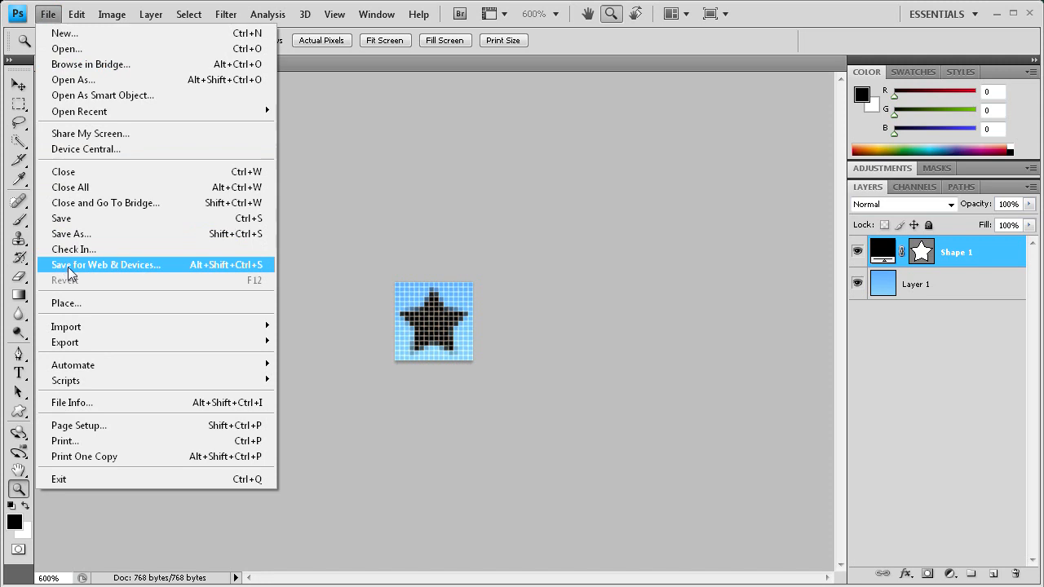
Step: Export the 16×16 icon as transparent PNG-24 via Save for Web & Devices
{"action": "left_click", "coordinate": [106, 264]}
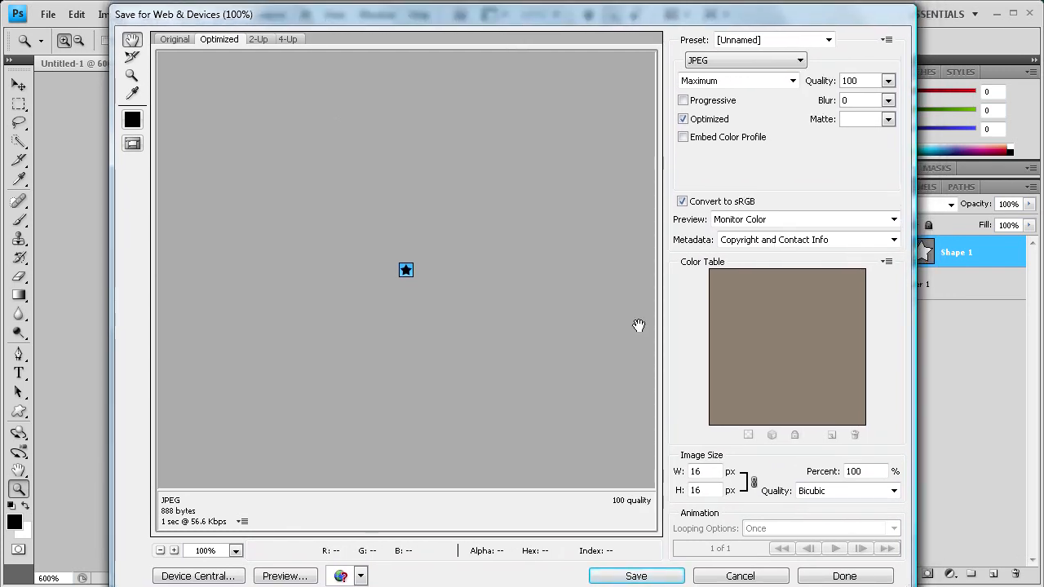
{"action": "left_click", "coordinate": [798, 60]}
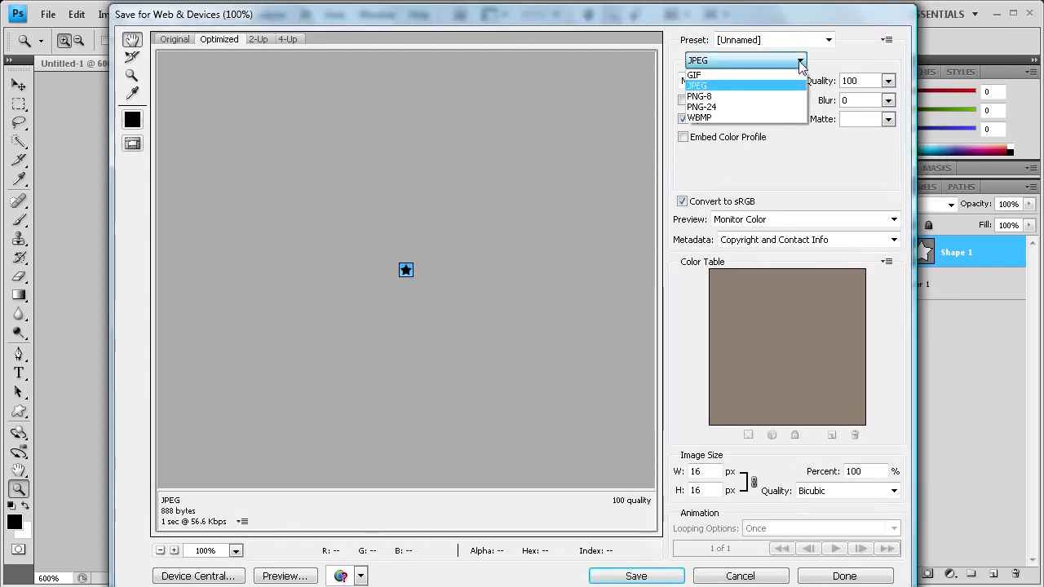
{"action": "mouse_move", "coordinate": [743, 107]}
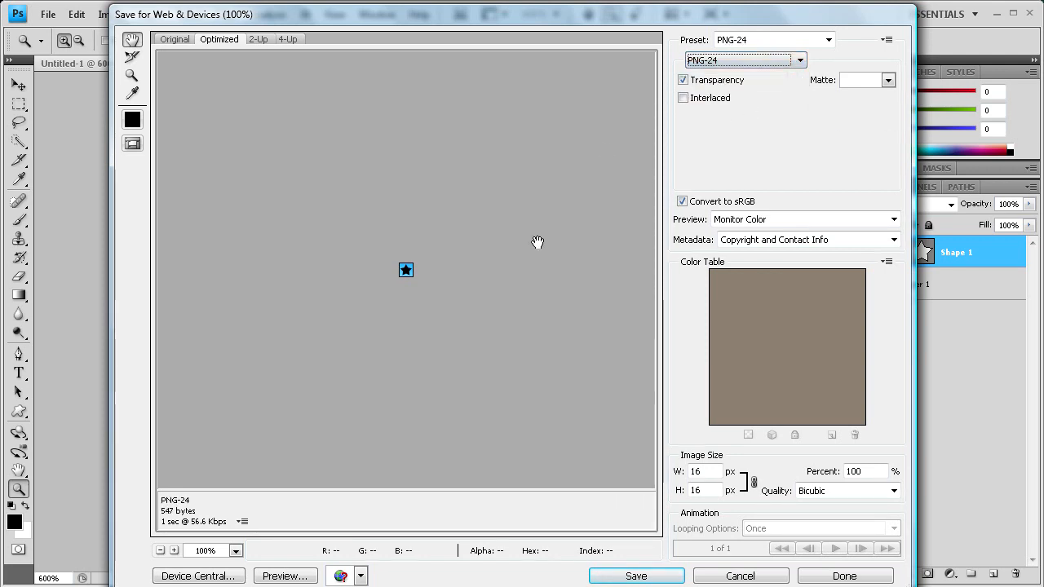
{"action": "mouse_move", "coordinate": [478, 318]}
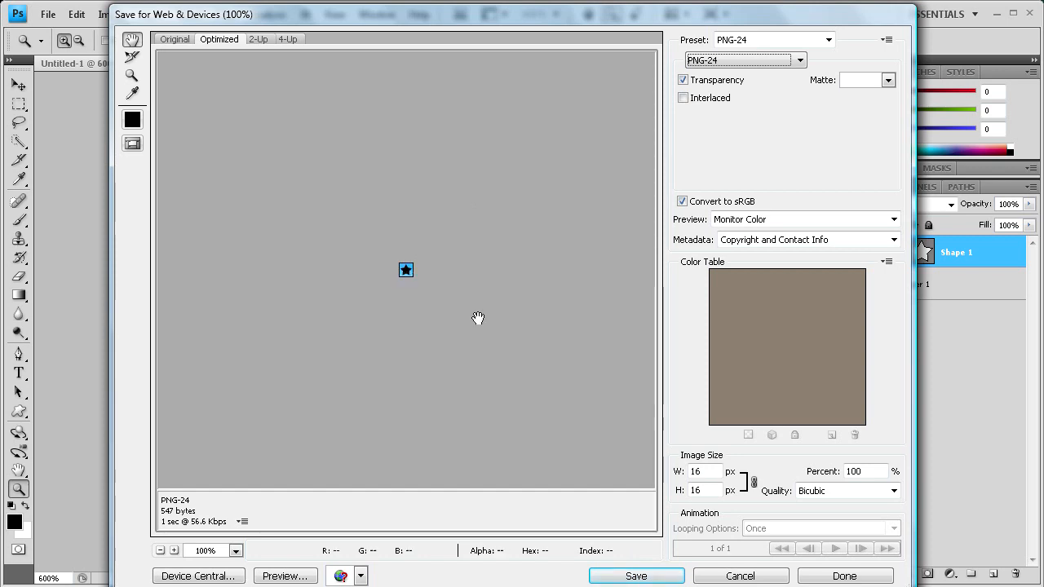
{"action": "mouse_move", "coordinate": [716, 98]}
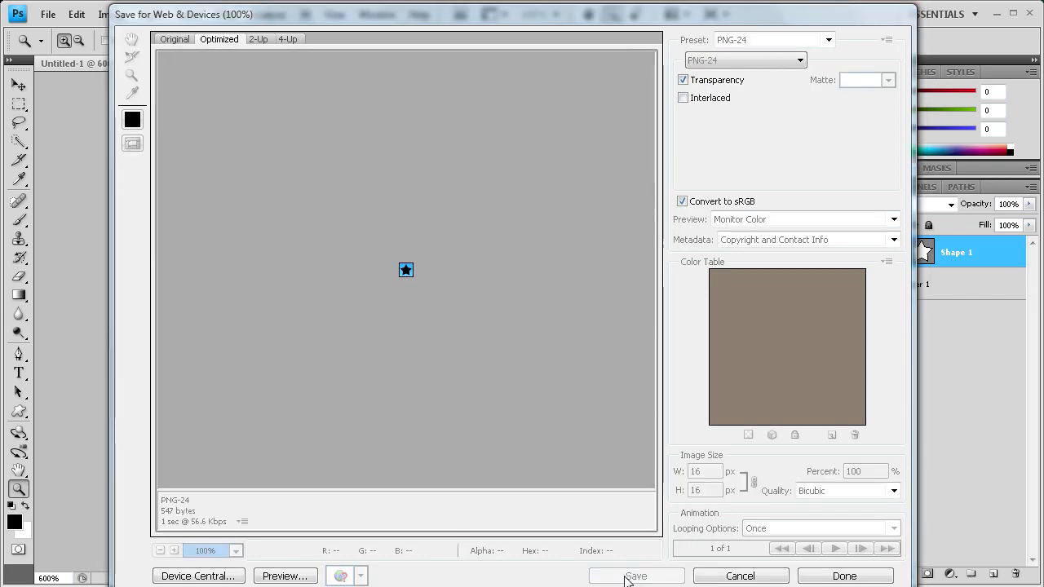
{"action": "left_click", "coordinate": [635, 576]}
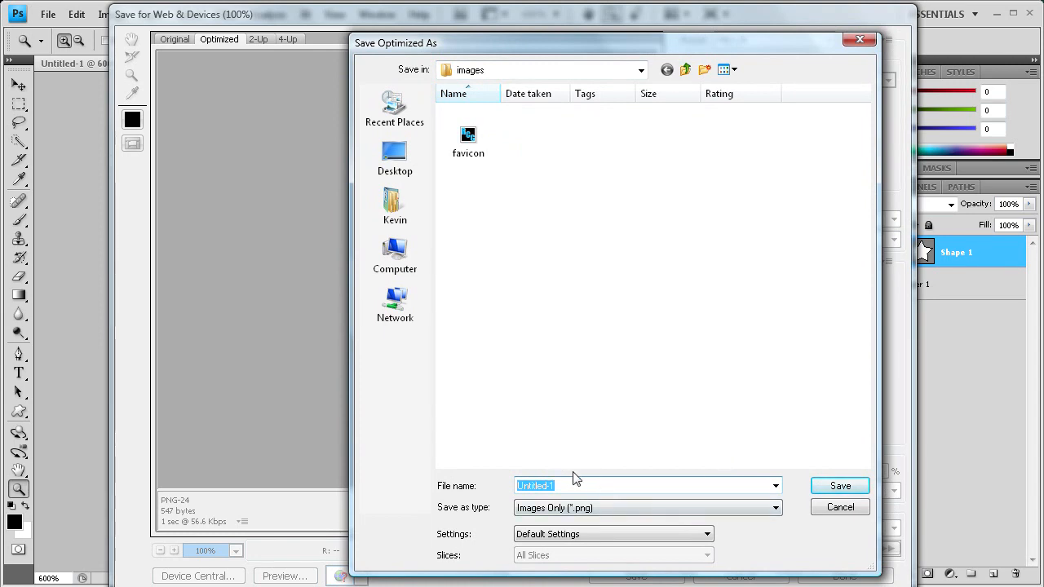
Step: Save the optimized icon as 'starfavicon' in the images folder
{"action": "type", "text": "starfavicon"}
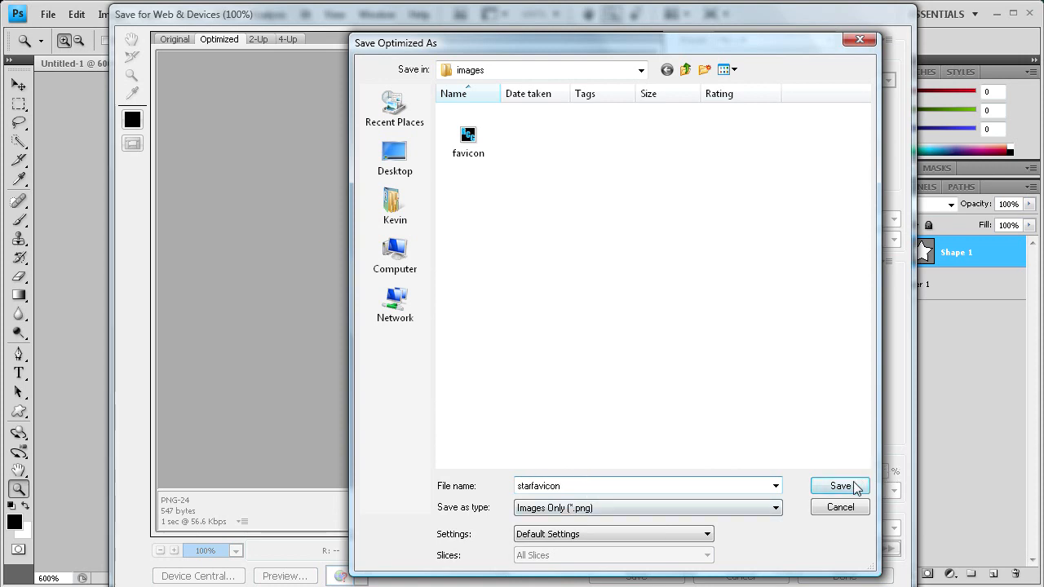
{"action": "left_click", "coordinate": [840, 486]}
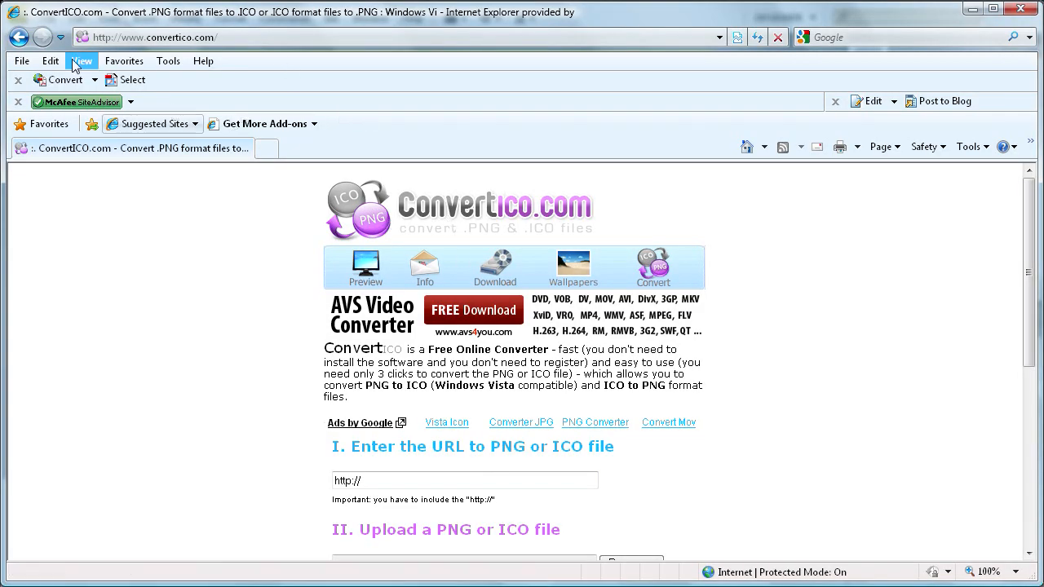
{"action": "mouse_move", "coordinate": [333, 506]}
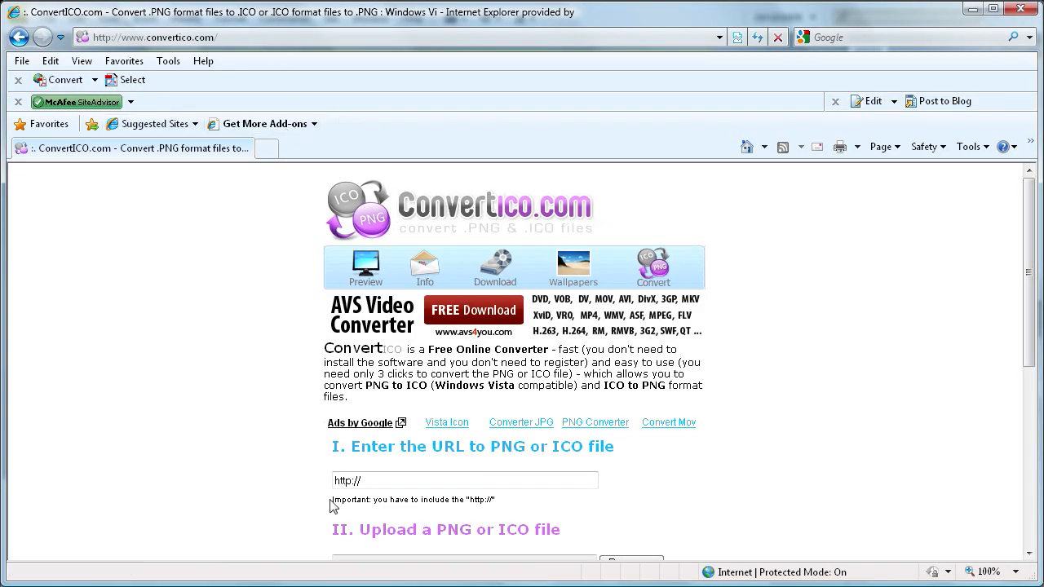
{"action": "scroll", "scroll_direction": "down", "scroll_amount": 3}
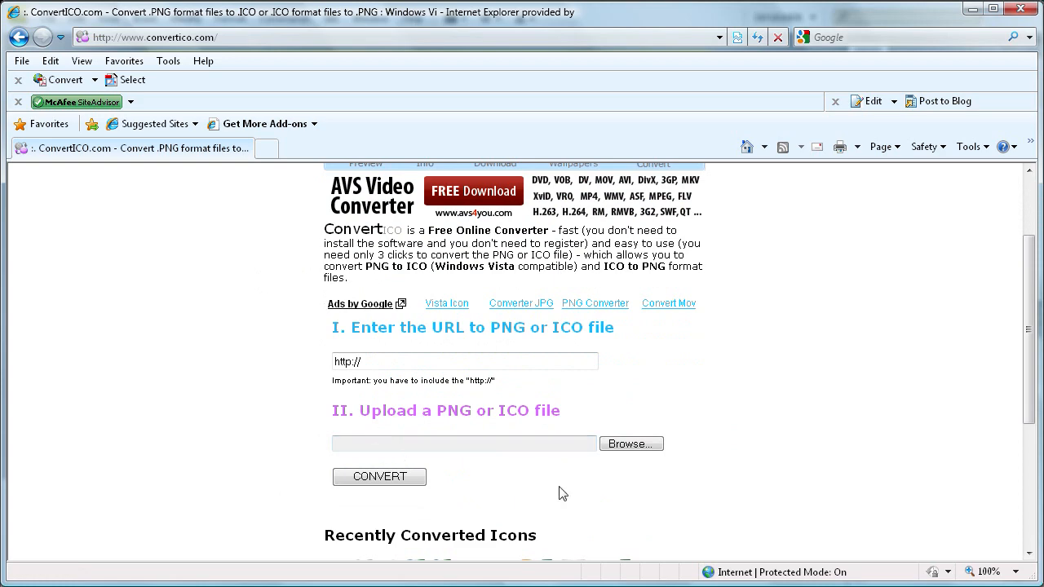
Step: Browse to Desktop > Site > images and pick starfavicon for upload
{"action": "left_click", "coordinate": [631, 444]}
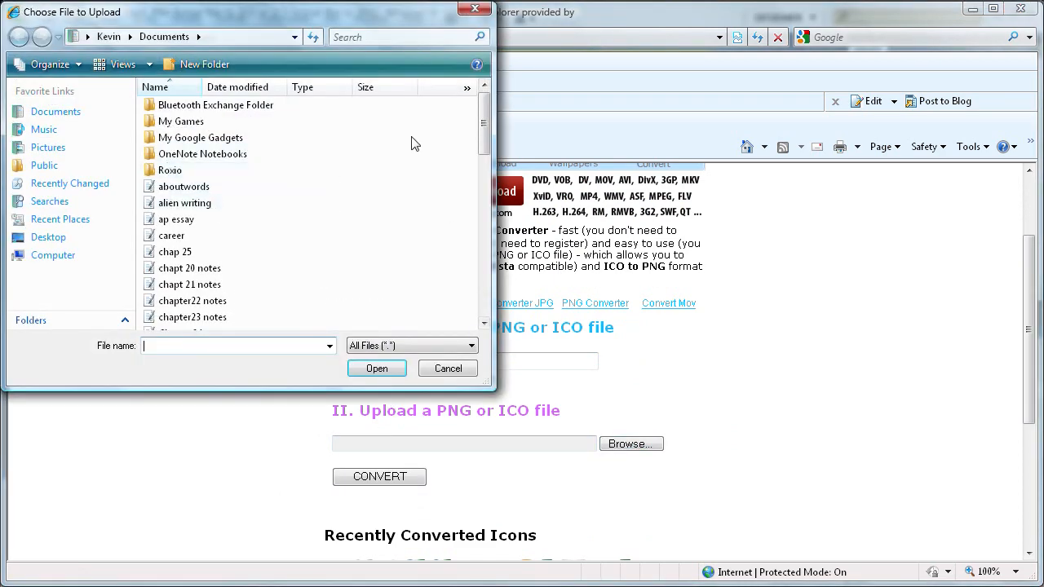
{"action": "left_click", "coordinate": [48, 237]}
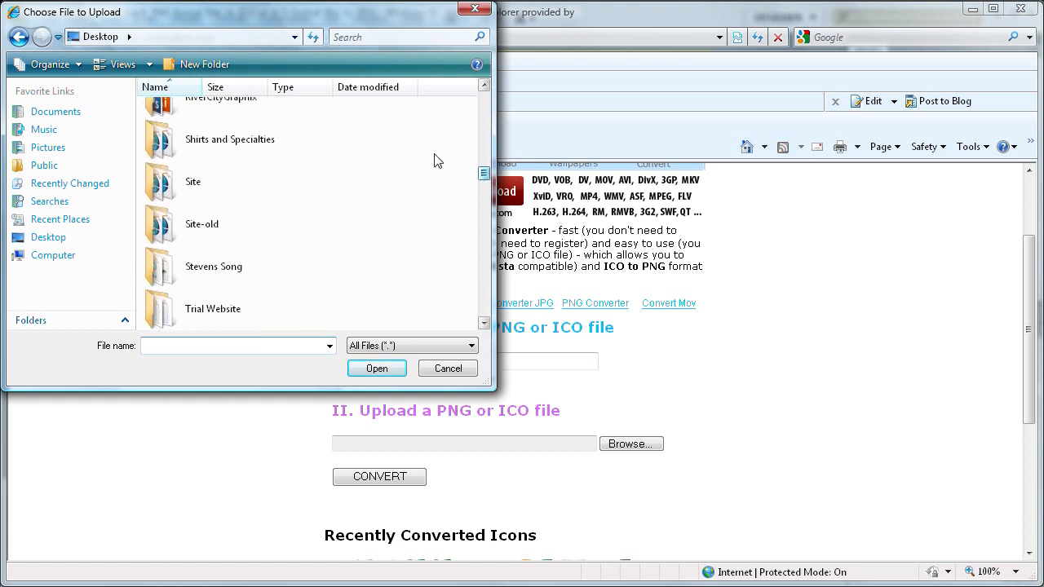
{"action": "double_click", "coordinate": [194, 182]}
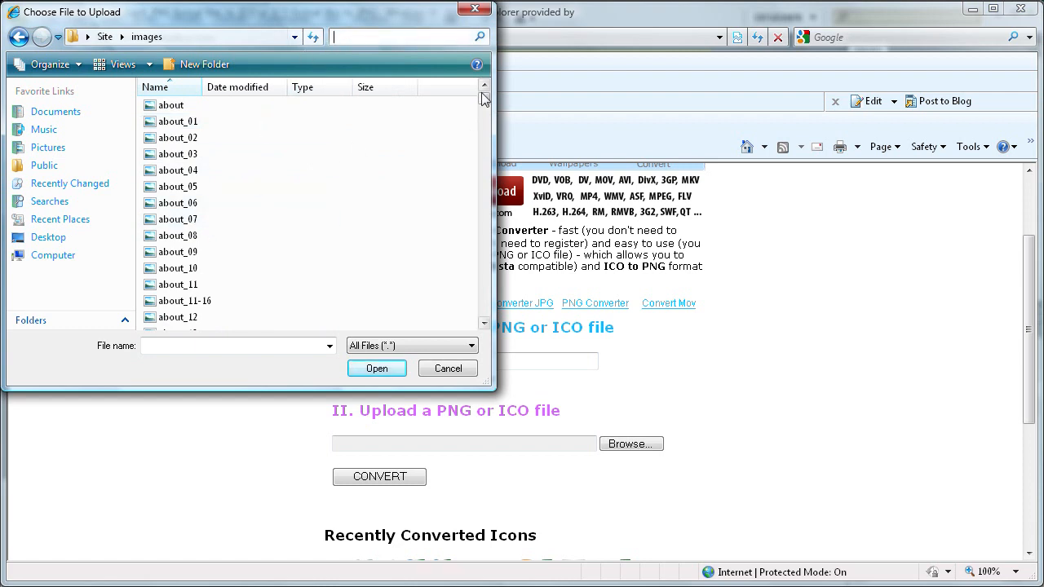
{"action": "scroll", "scroll_direction": "down", "scroll_amount": 3}
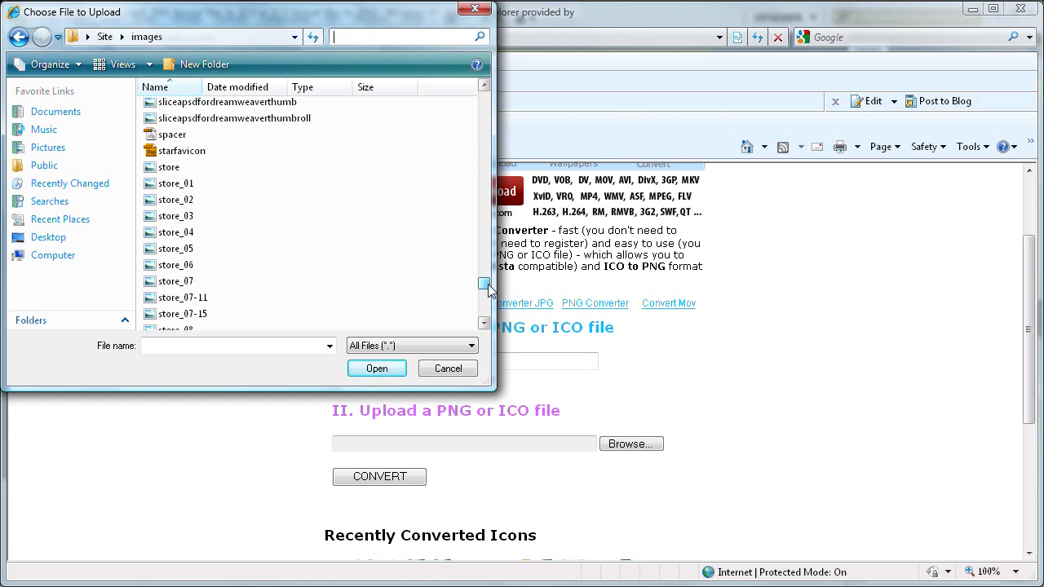
{"action": "left_click", "coordinate": [181, 151]}
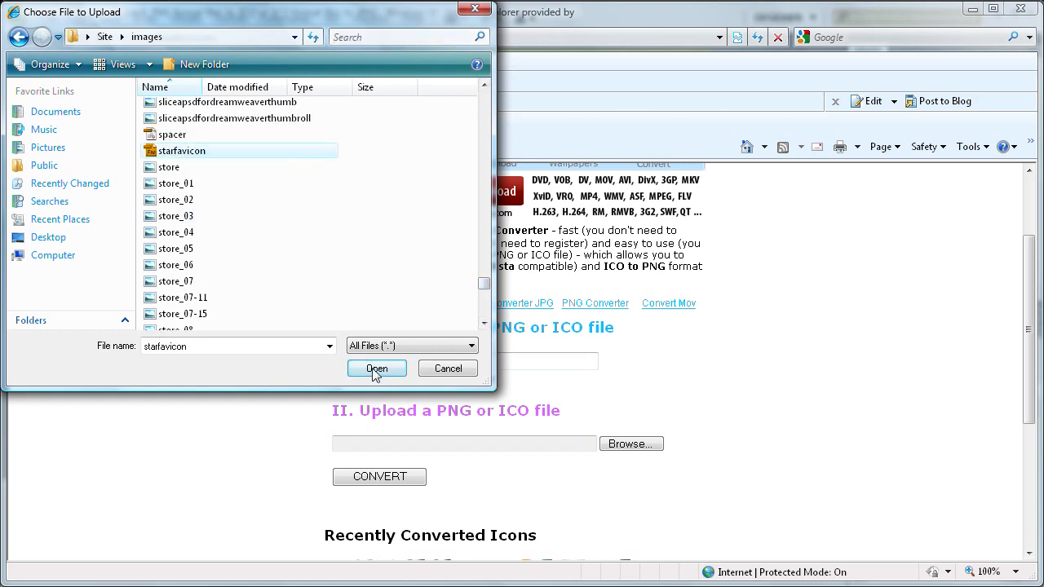
Step: Attach starfavicon.png and convert it to an ICO icon
{"action": "left_click", "coordinate": [376, 368]}
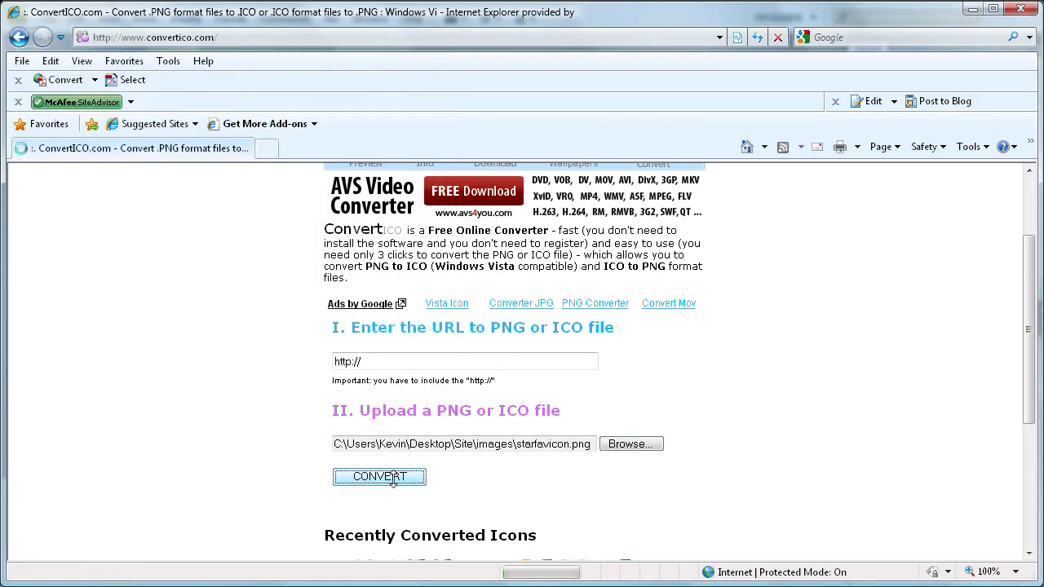
{"action": "left_click", "coordinate": [379, 477]}
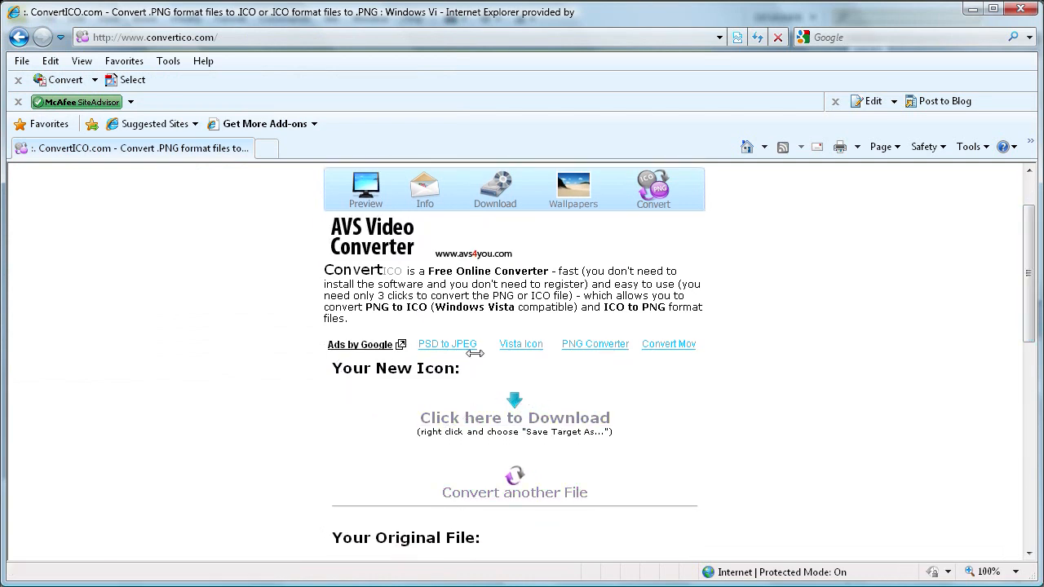
{"action": "mouse_move", "coordinate": [514, 418]}
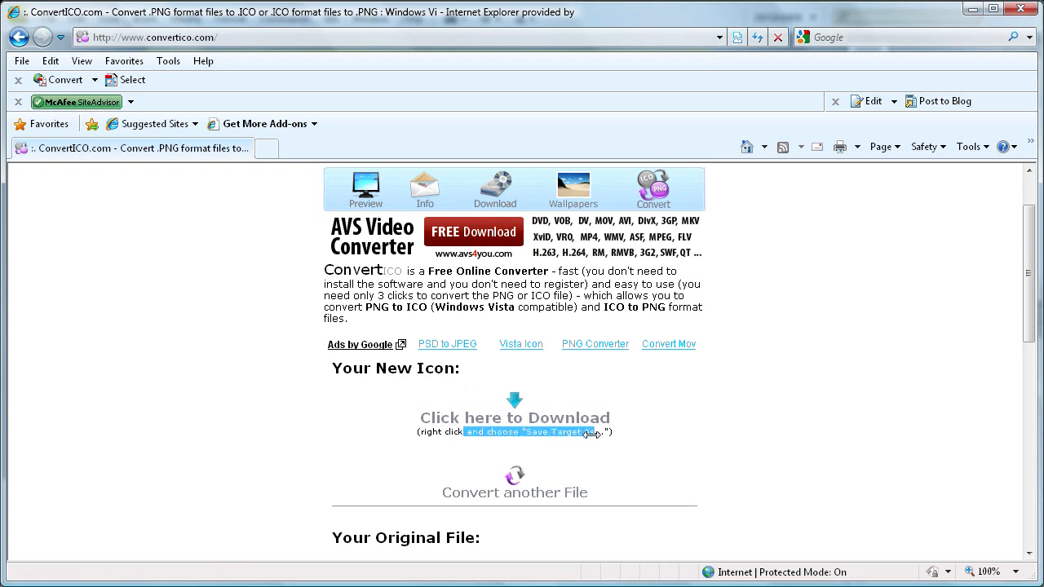
Step: Save starfavicon.ico to the Desktop with Save Target As, then close the download notice
{"action": "right_click", "coordinate": [514, 417]}
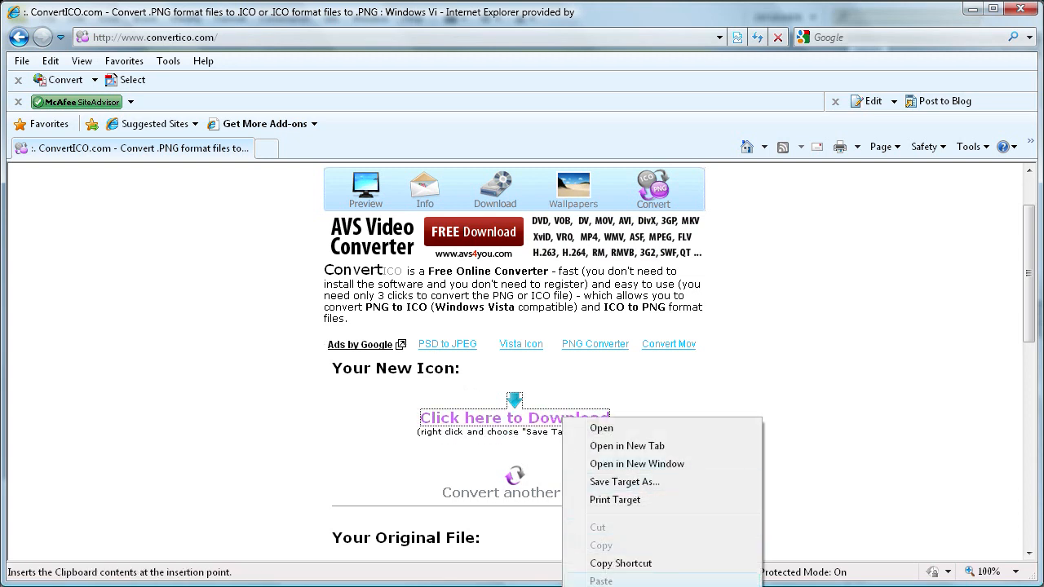
{"action": "left_click", "coordinate": [624, 482]}
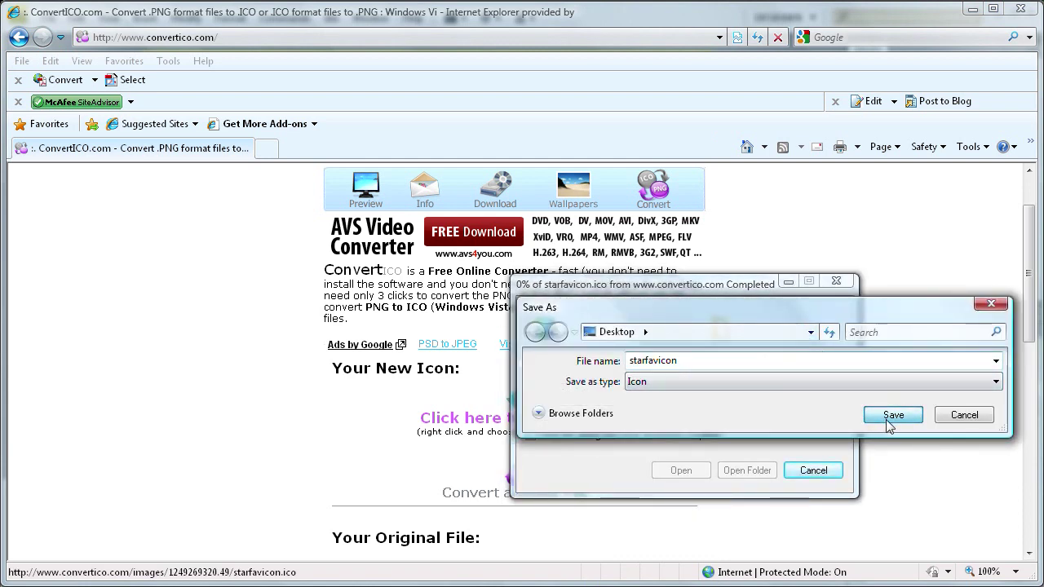
{"action": "left_click", "coordinate": [892, 414]}
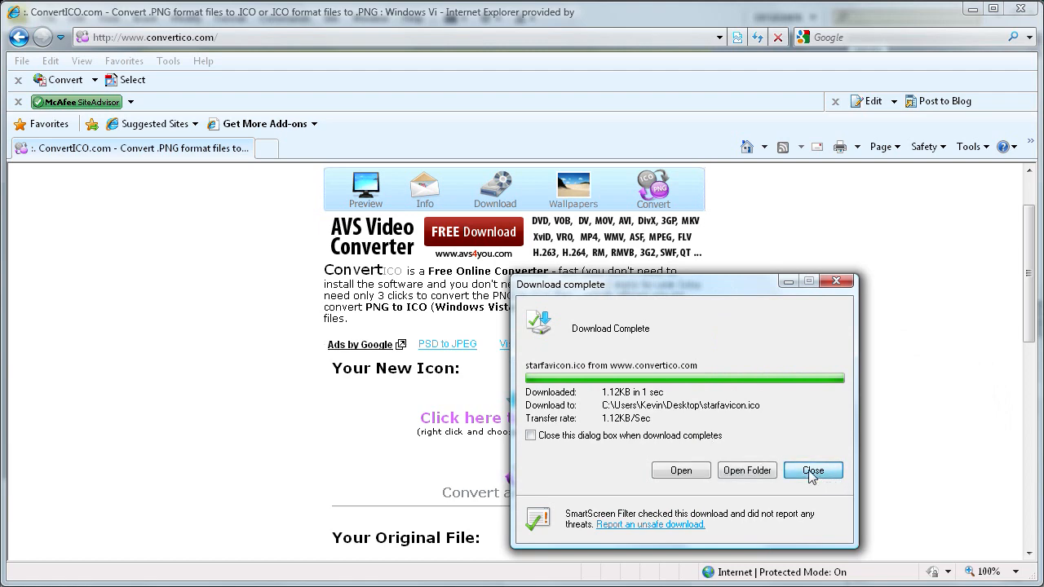
{"action": "left_click", "coordinate": [813, 470]}
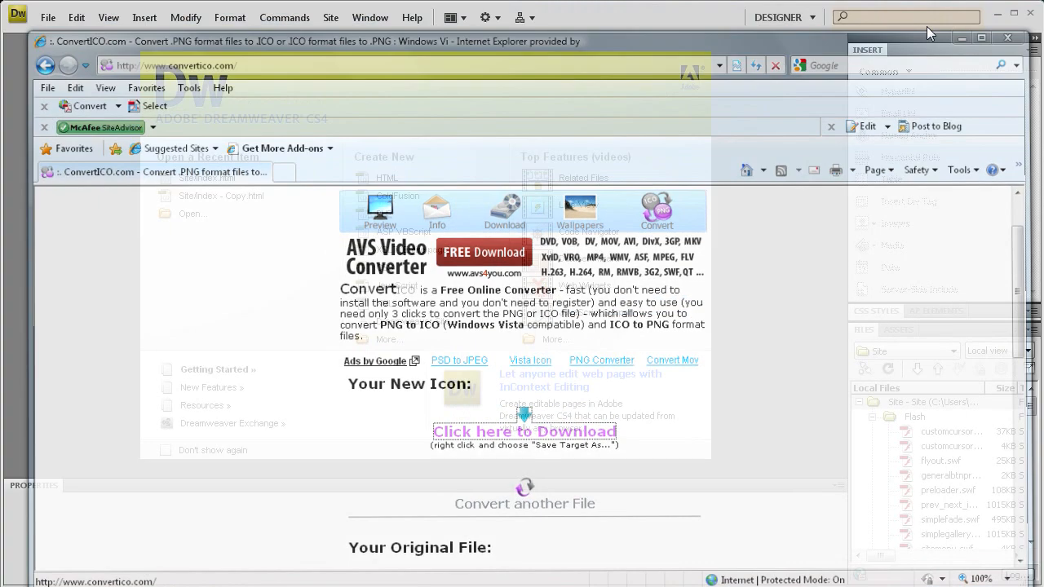
Step: In Dreamweaver, start a blank HTML page and switch to Code view
{"action": "left_click", "coordinate": [1009, 37]}
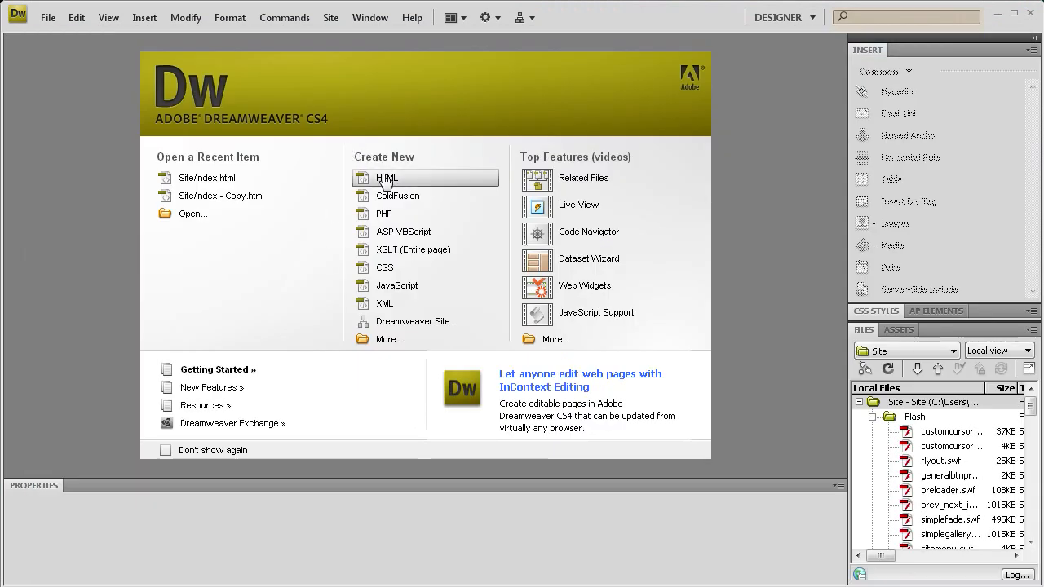
{"action": "left_click", "coordinate": [387, 178]}
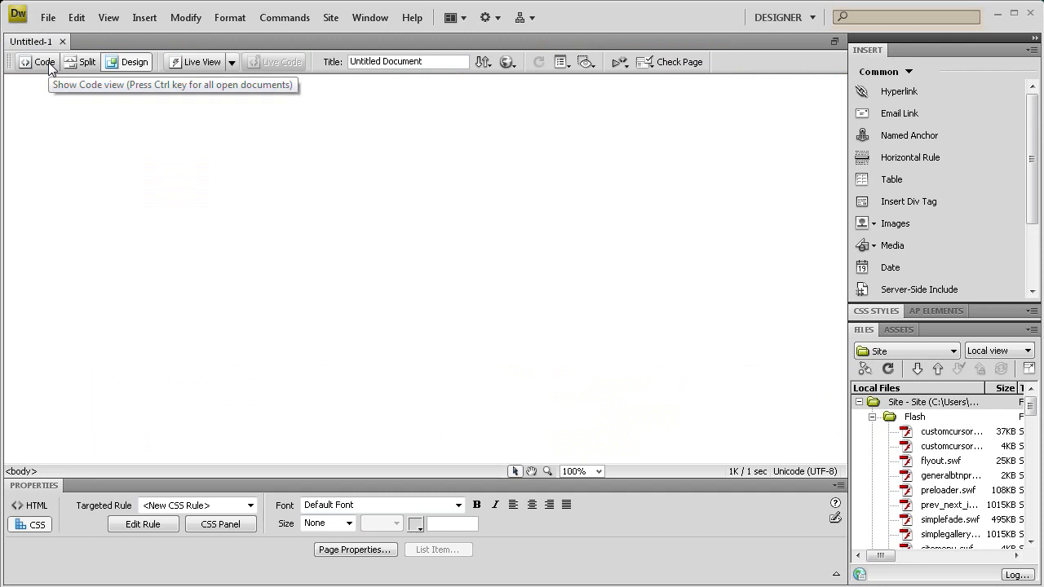
{"action": "left_click", "coordinate": [44, 61]}
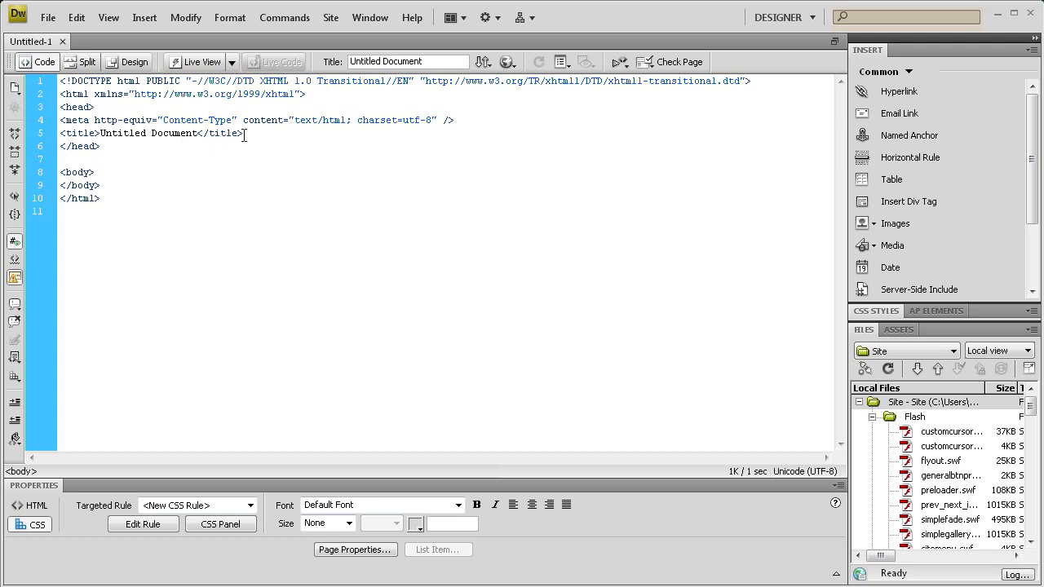
Step: On a new line before </head>, type <link rel="Shortcut Icon" href=" using code hints
{"action": "key", "text": "Return"}
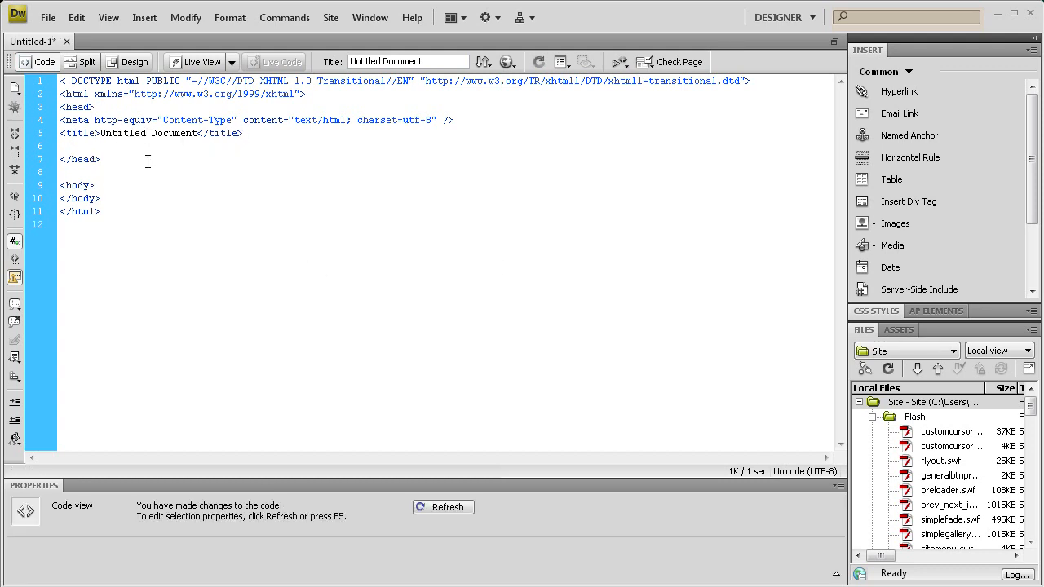
{"action": "type", "text": "<"}
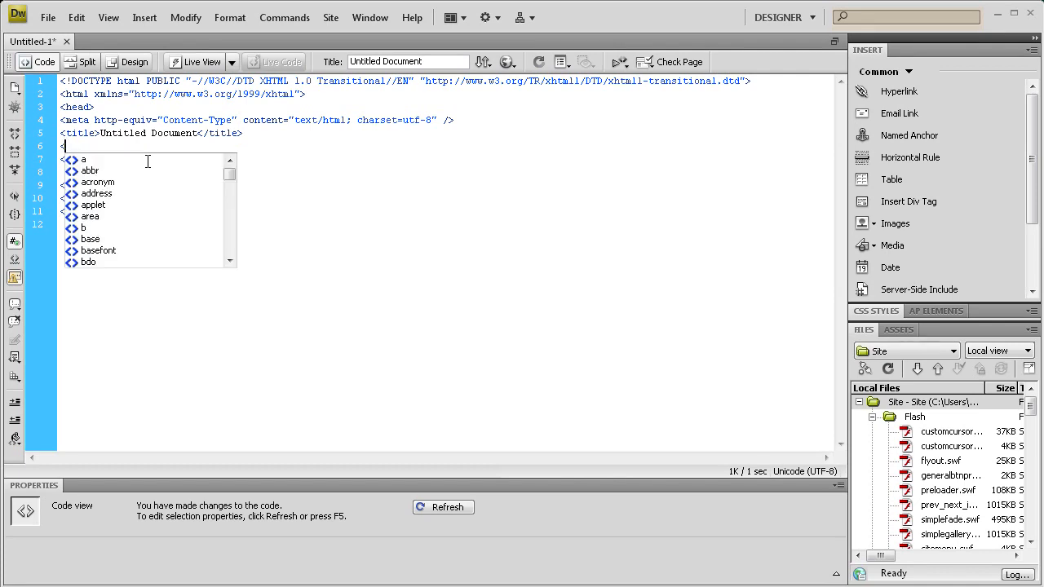
{"action": "type", "text": "link"}
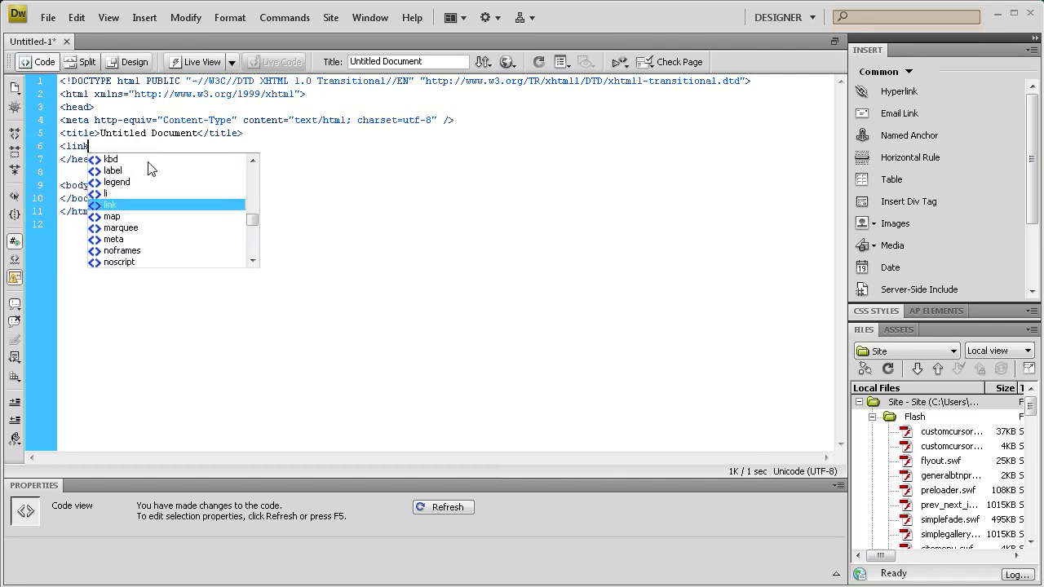
{"action": "type", "text": "rel="}
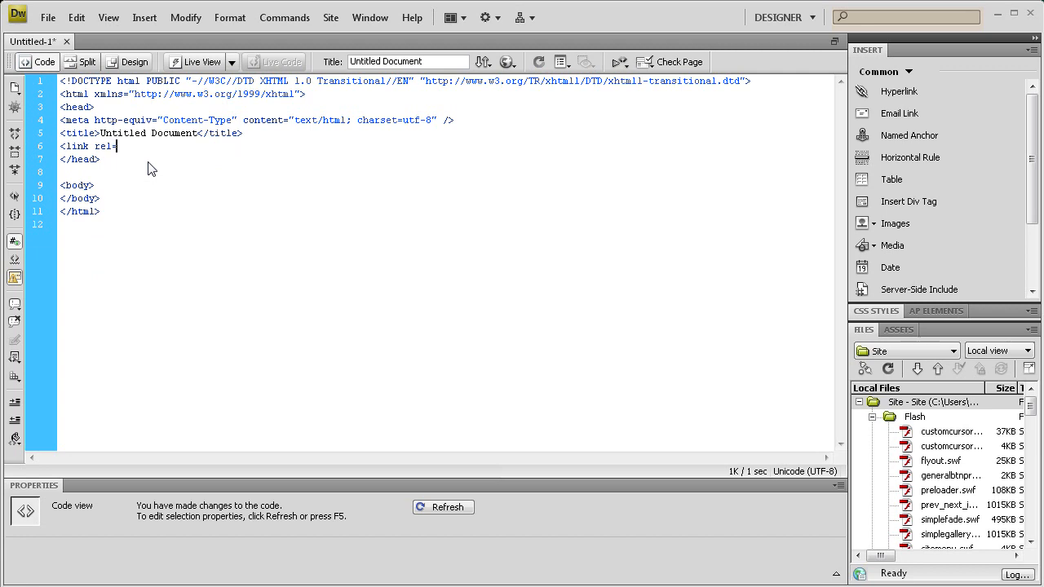
{"action": "type", "text": "\"Shortcut C"}
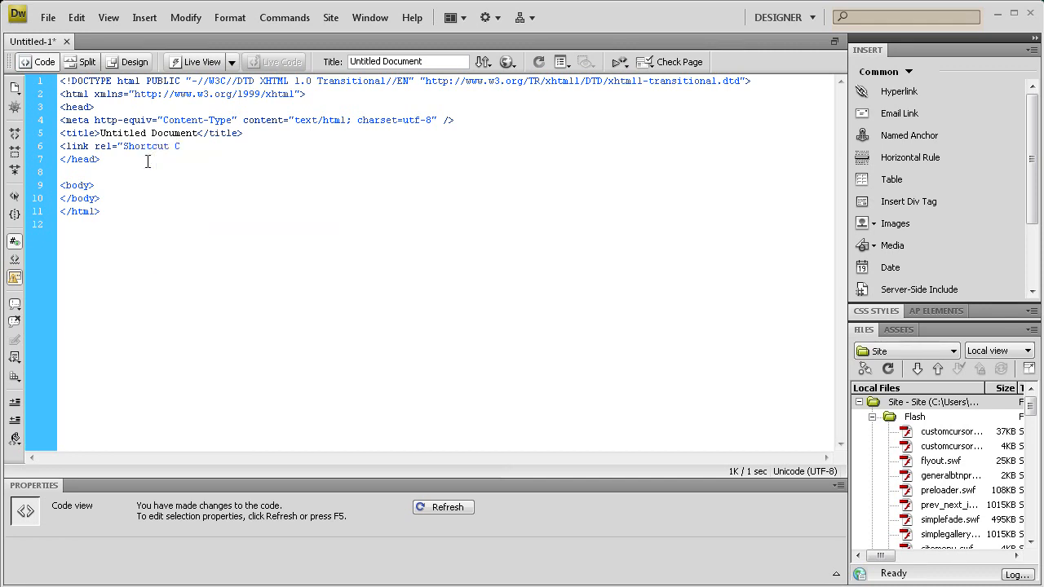
{"action": "type", "text": "Icon"}
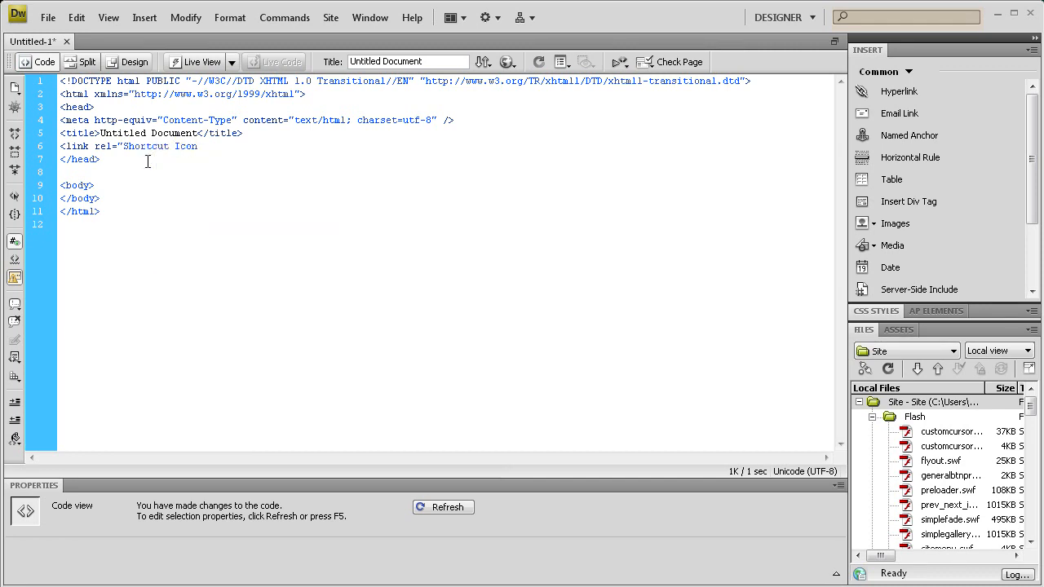
{"action": "type", "text": "\""}
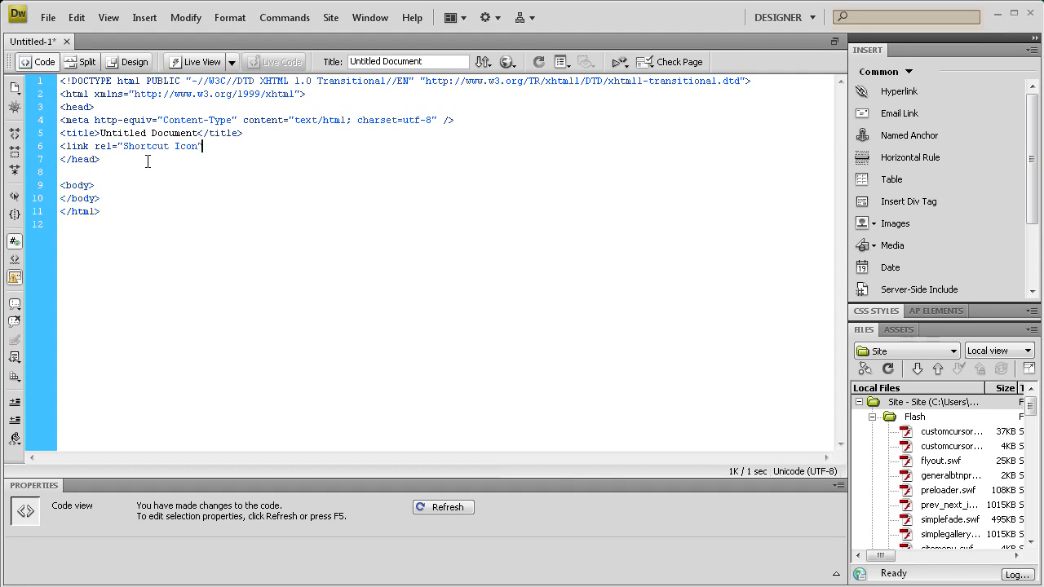
{"action": "type", "text": "hr"}
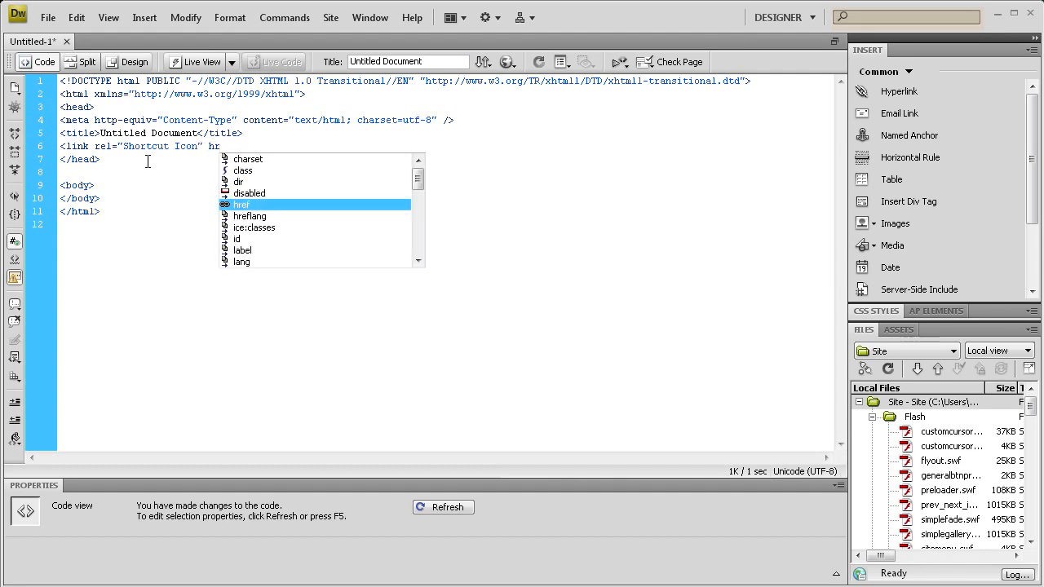
{"action": "type", "text": "href="}
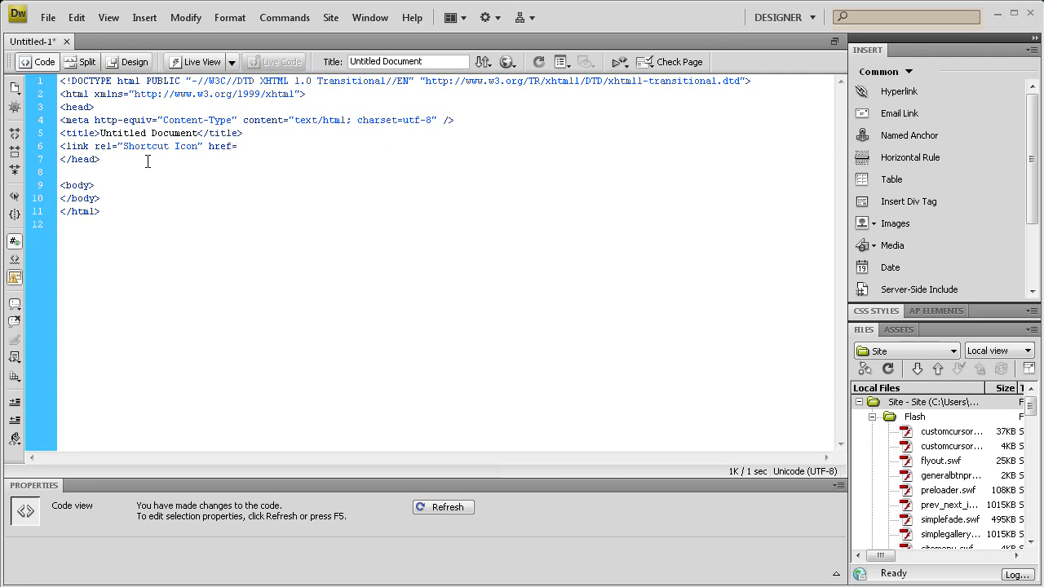
{"action": "type", "text": "\""}
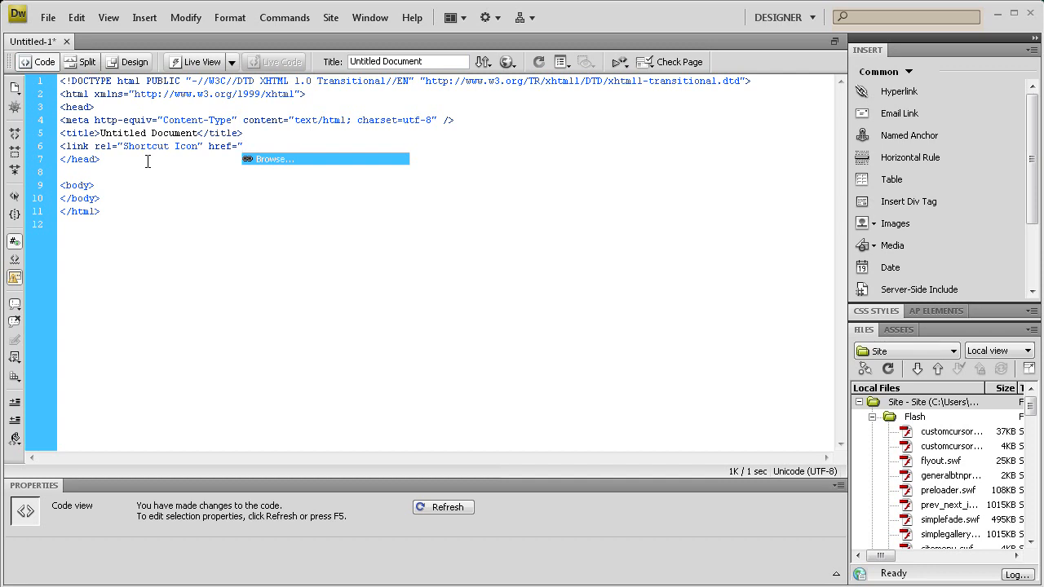
Step: Finish the href as images/starfavicon.ico" />, then highlight the completed link line to review it
{"action": "type", "text": "images/"}
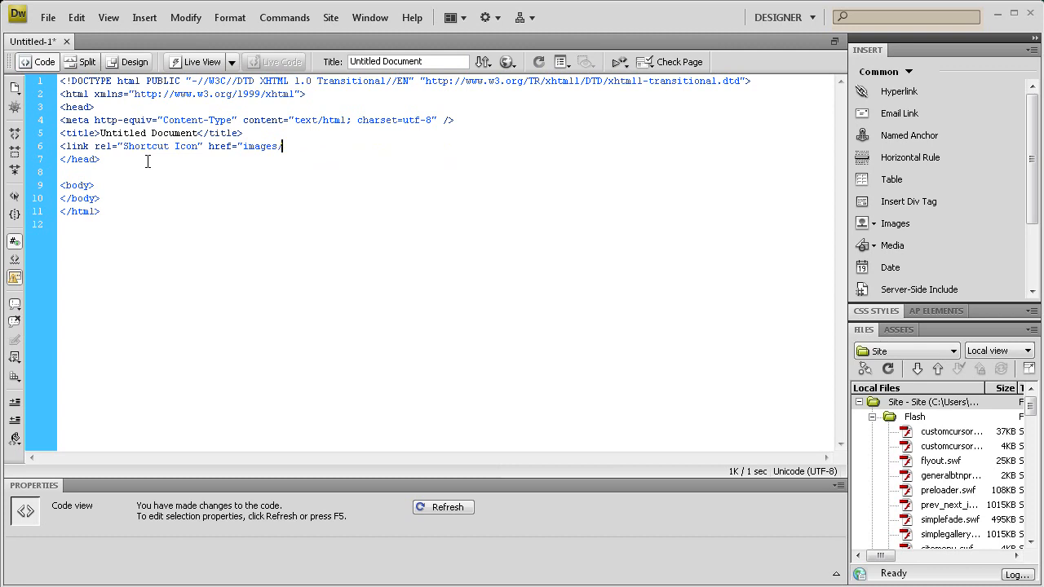
{"action": "type", "text": "starfs"}
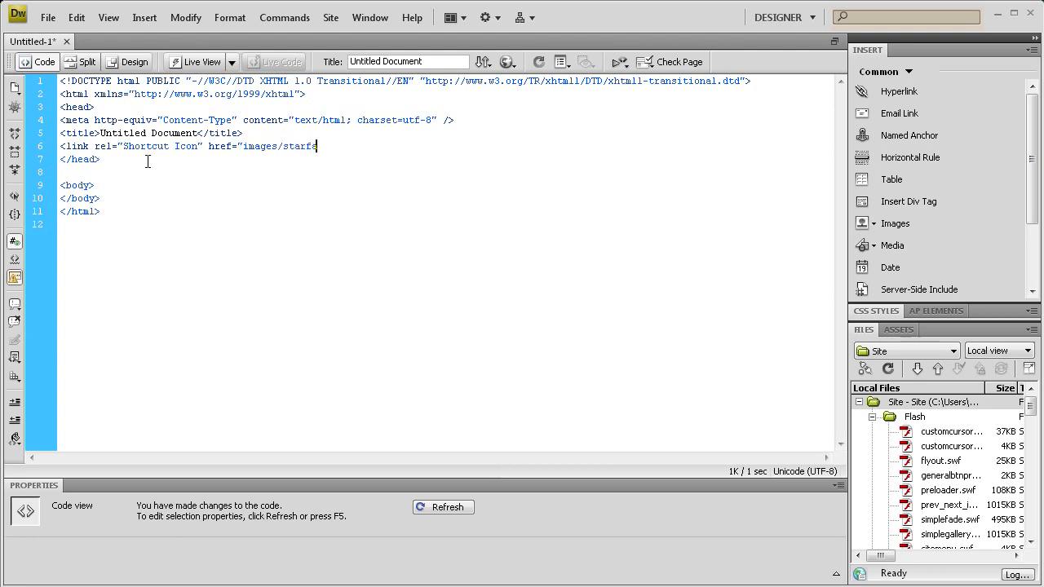
{"action": "type", "text": "vicon.ico"}
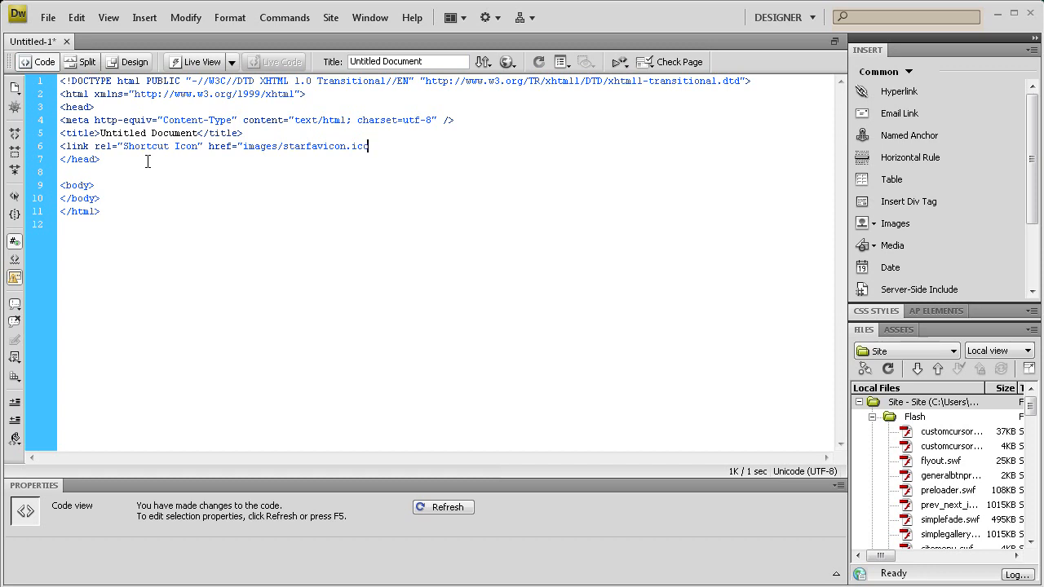
{"action": "type", "text": "\""}
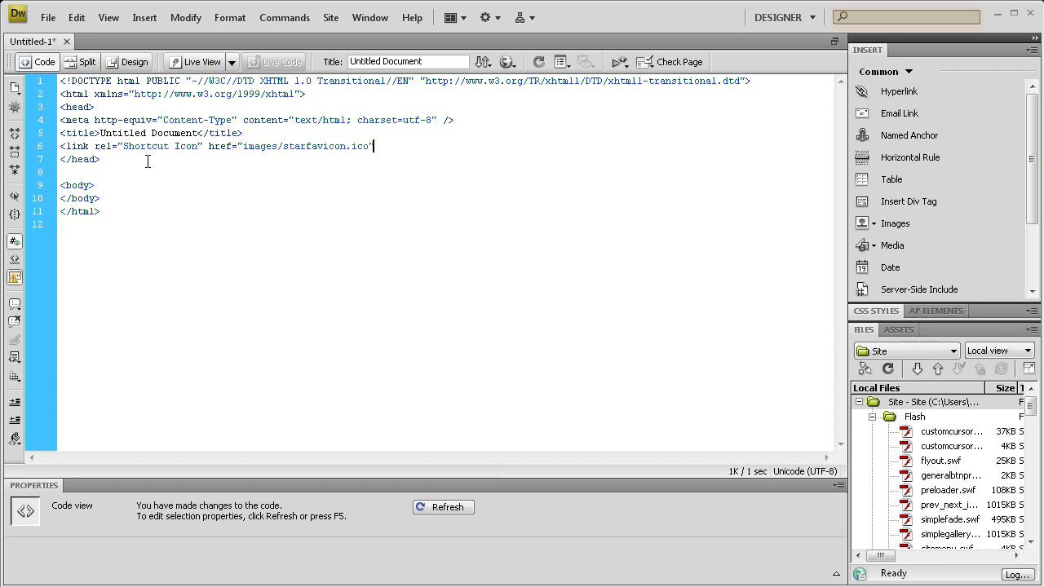
{"action": "type", "text": "/>"}
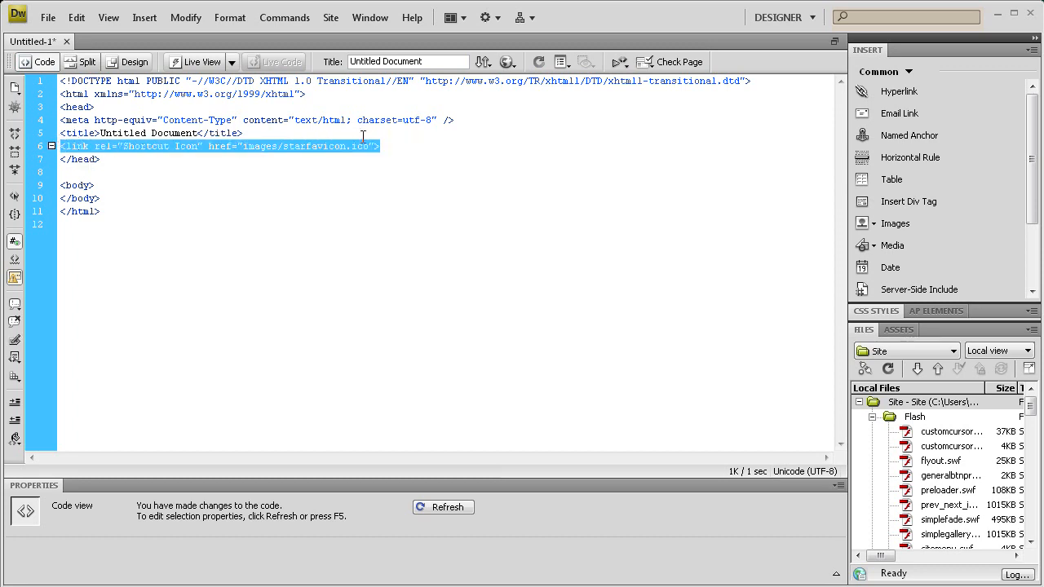
{"action": "left_click", "coordinate": [377, 146]}
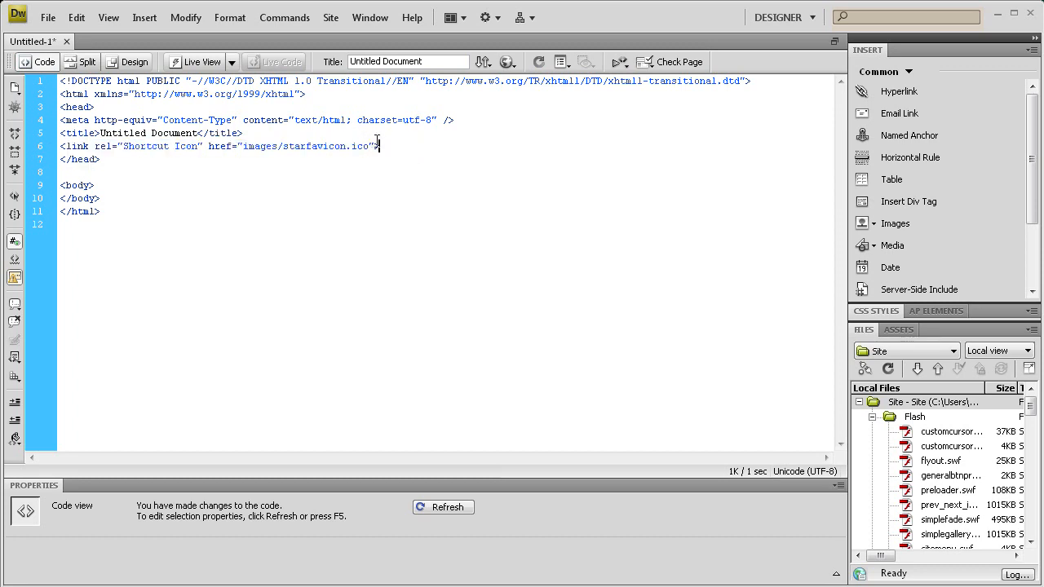
{"action": "triple_click", "coordinate": [220, 146]}
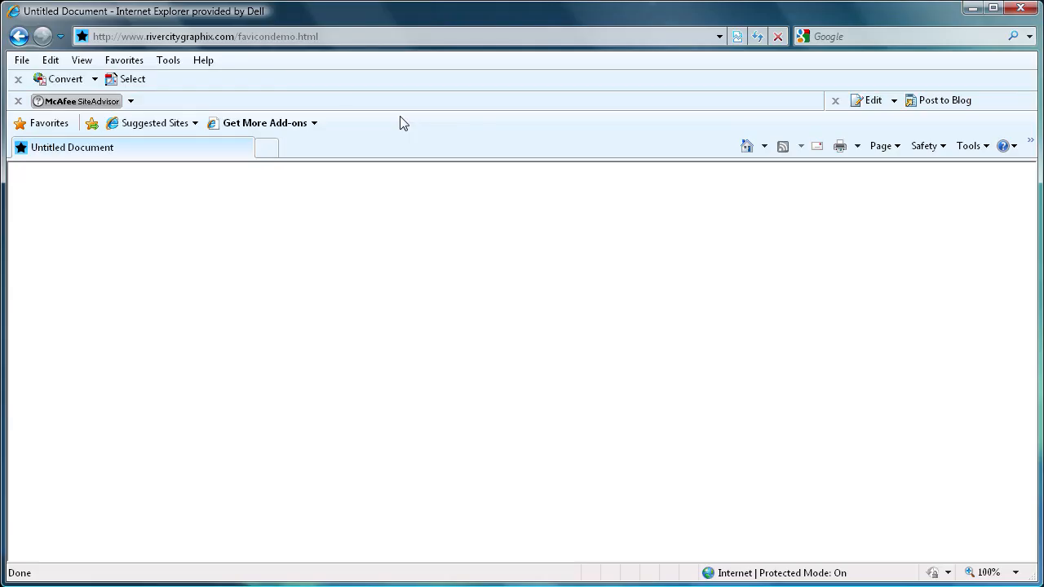
{"action": "mouse_move", "coordinate": [286, 53]}
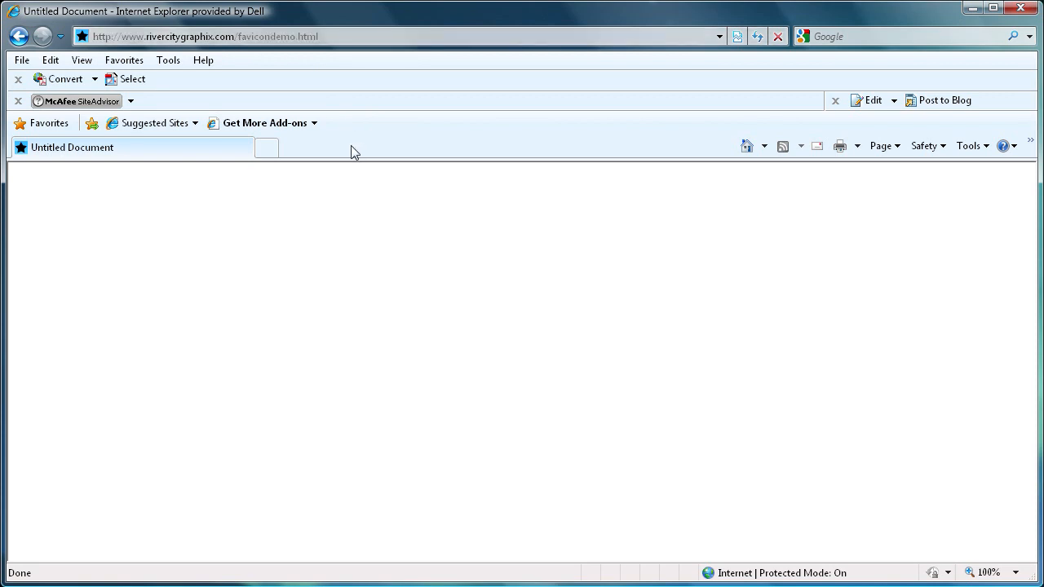
{"action": "mouse_move", "coordinate": [310, 163]}
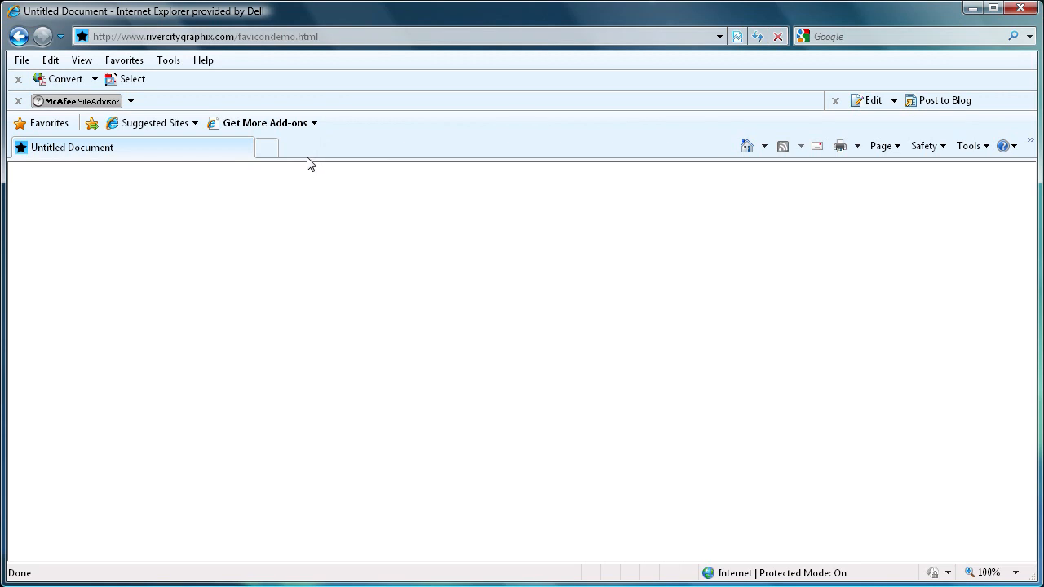
{"action": "mouse_move", "coordinate": [94, 168]}
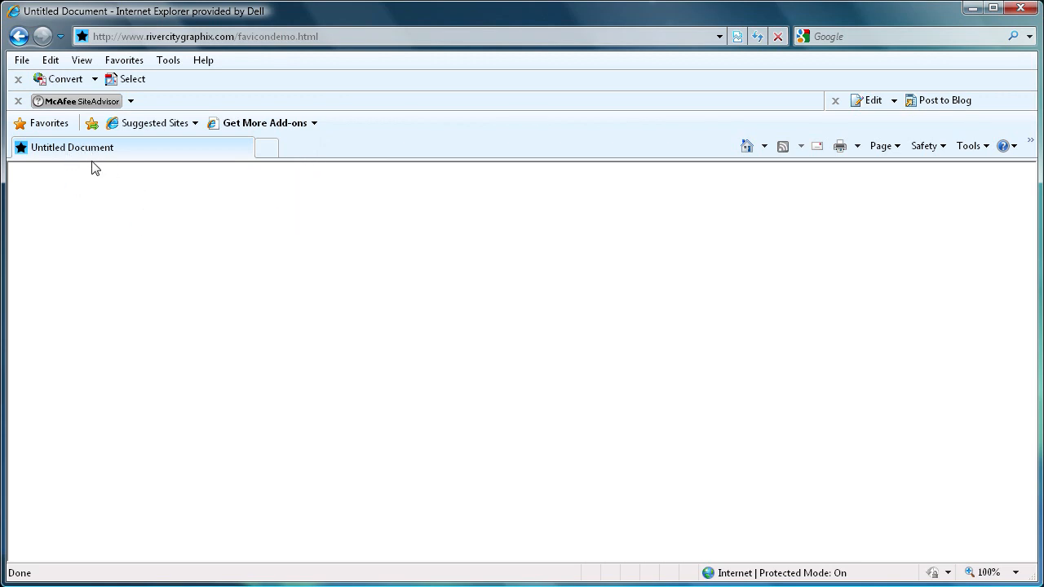
{"action": "mouse_move", "coordinate": [22, 148]}
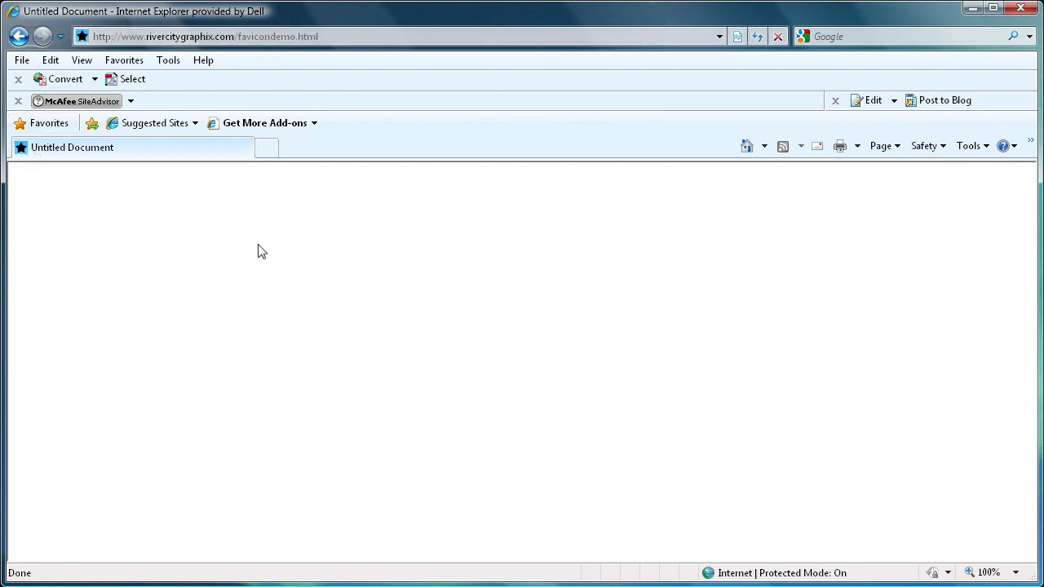
{"action": "mouse_move", "coordinate": [202, 274]}
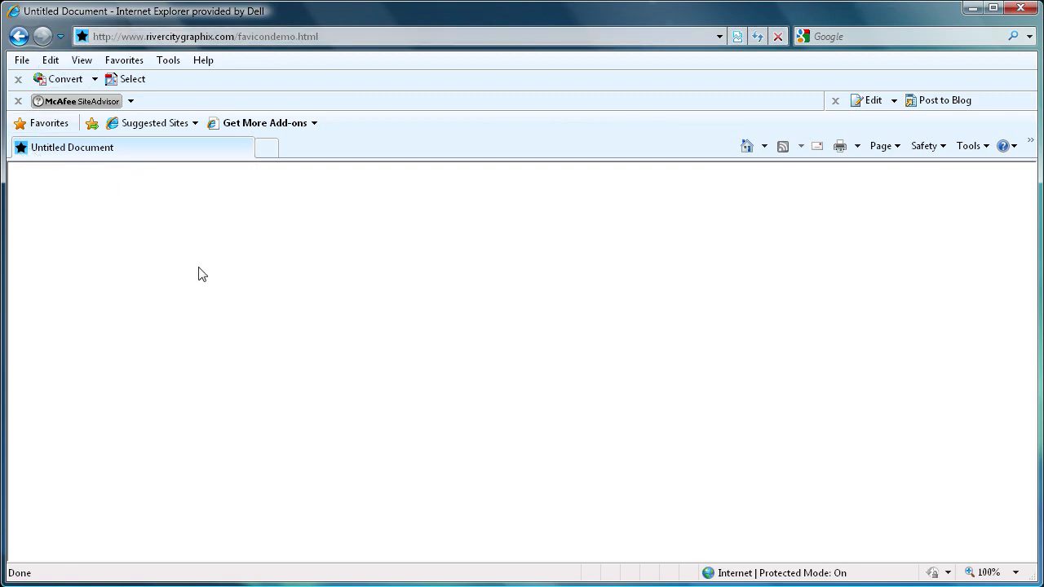
{"action": "mouse_move", "coordinate": [64, 178]}
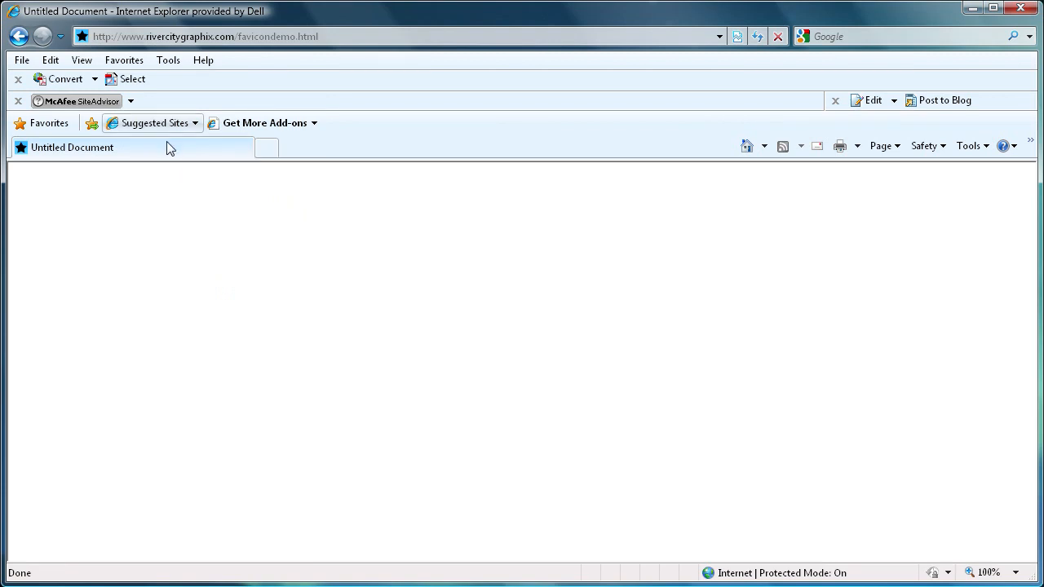
{"action": "mouse_move", "coordinate": [330, 163]}
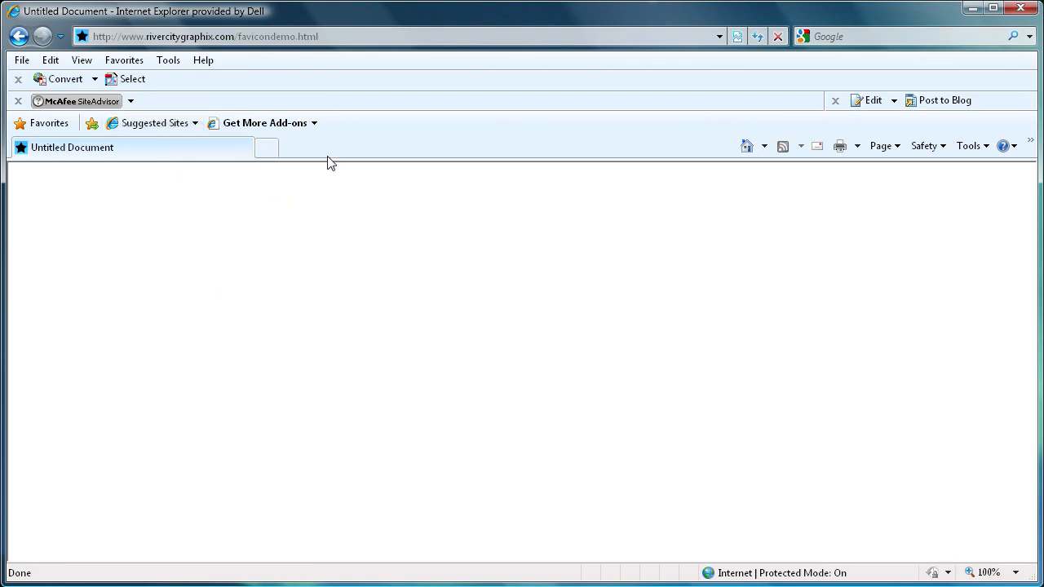
{"action": "mouse_move", "coordinate": [327, 142]}
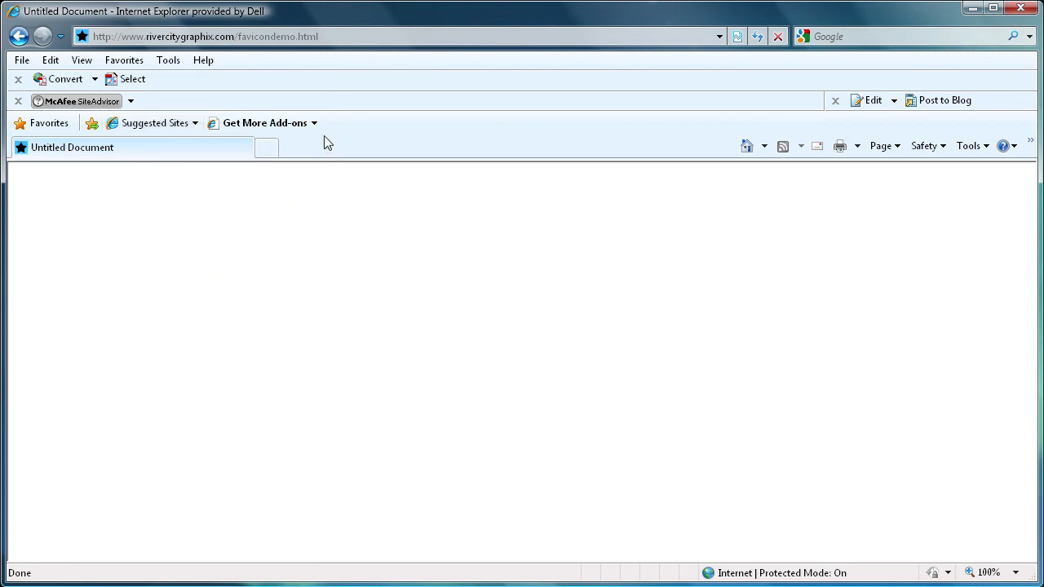
{"action": "mouse_move", "coordinate": [318, 156]}
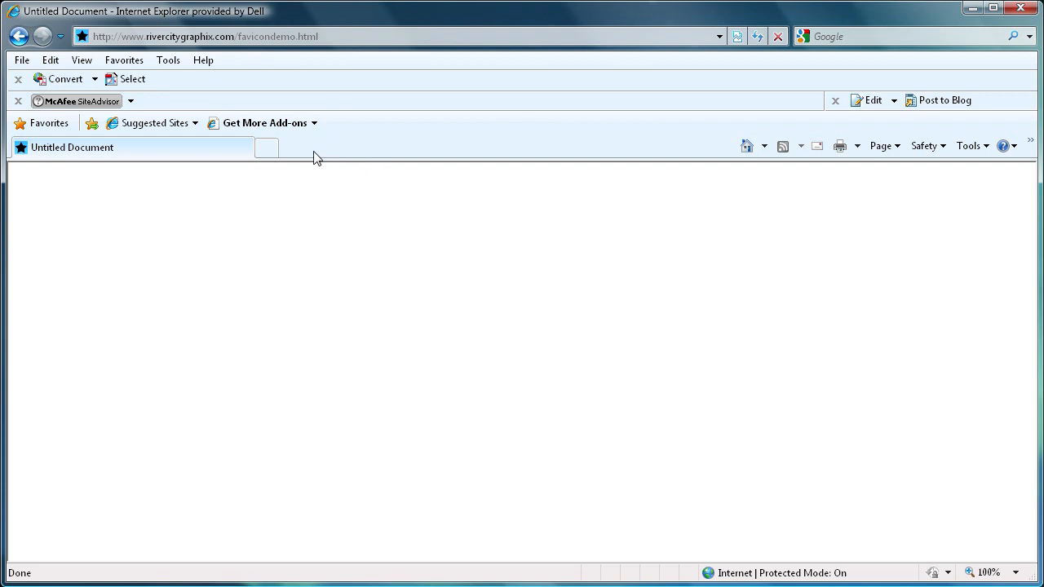
{"action": "mouse_move", "coordinate": [407, 149]}
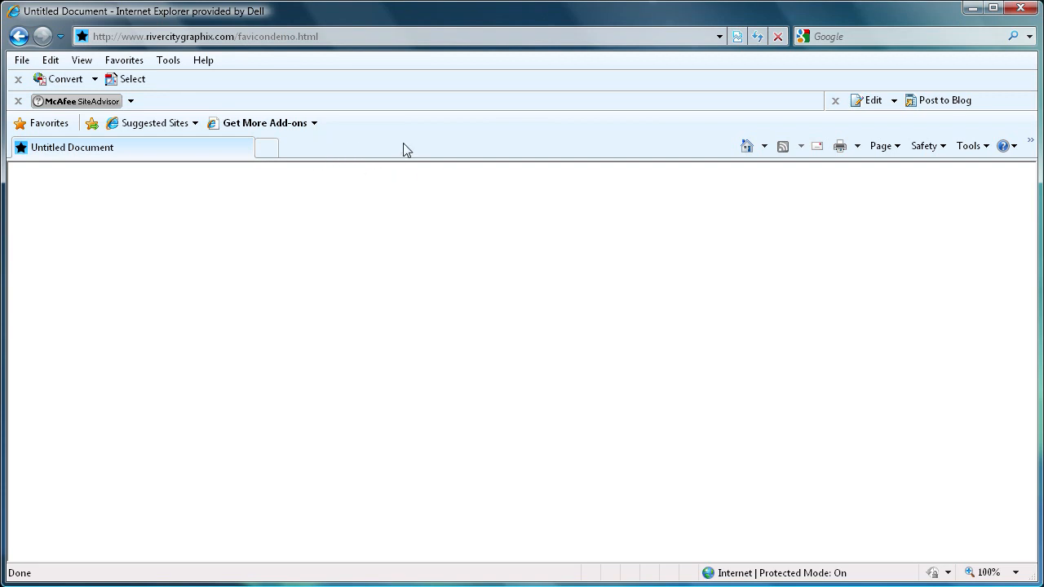
{"action": "mouse_move", "coordinate": [415, 147]}
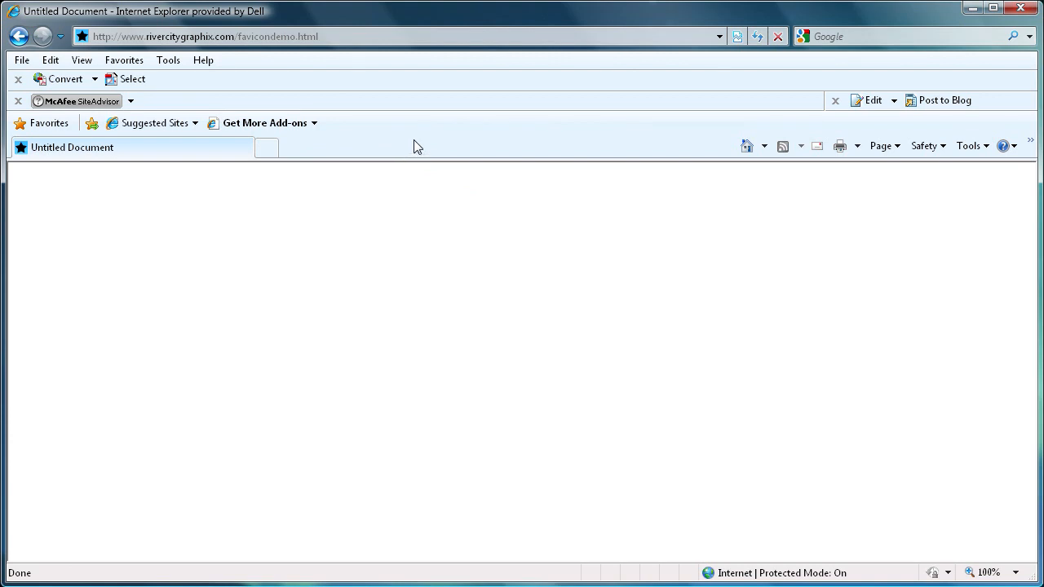
{"action": "mouse_move", "coordinate": [472, 144]}
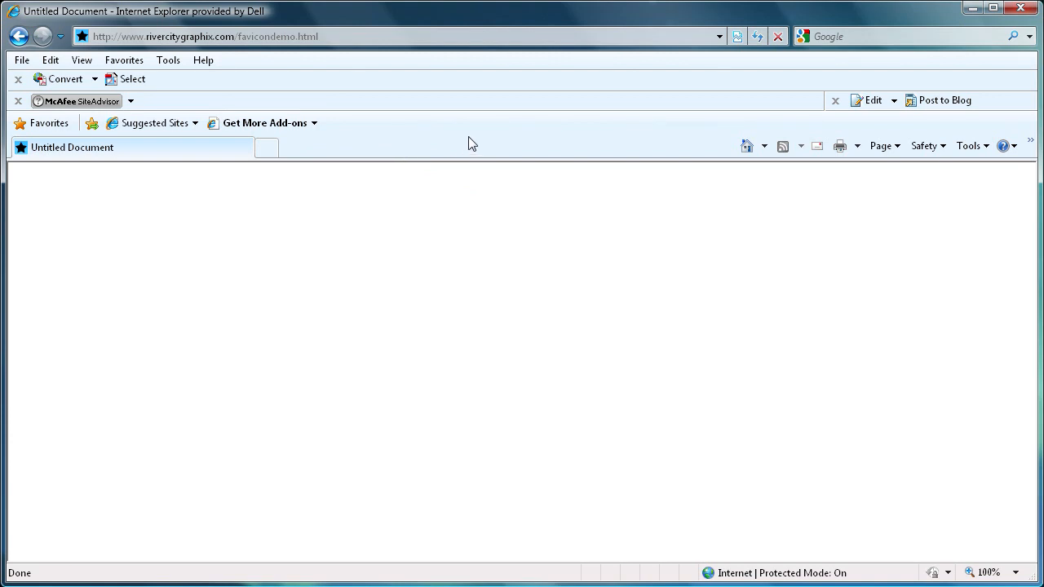